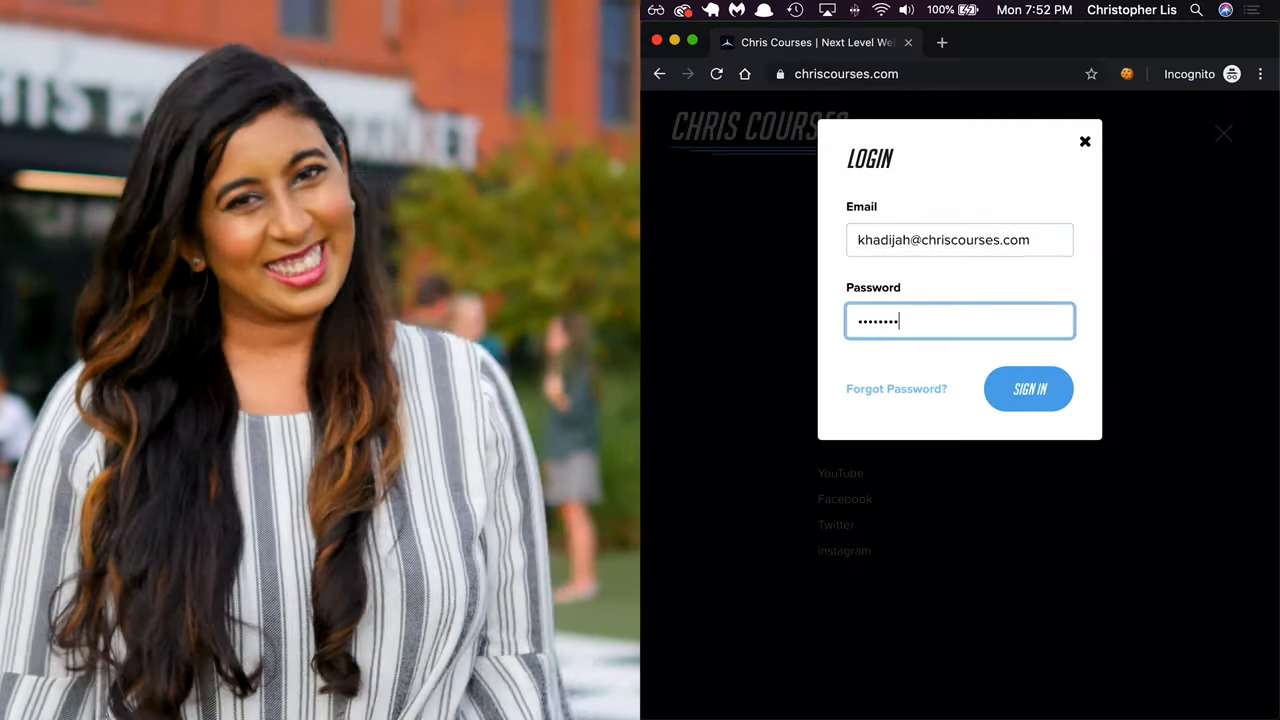
Enter an email address and password into the Create an account form.
{"action": "left_click", "coordinate": [1028, 389]}
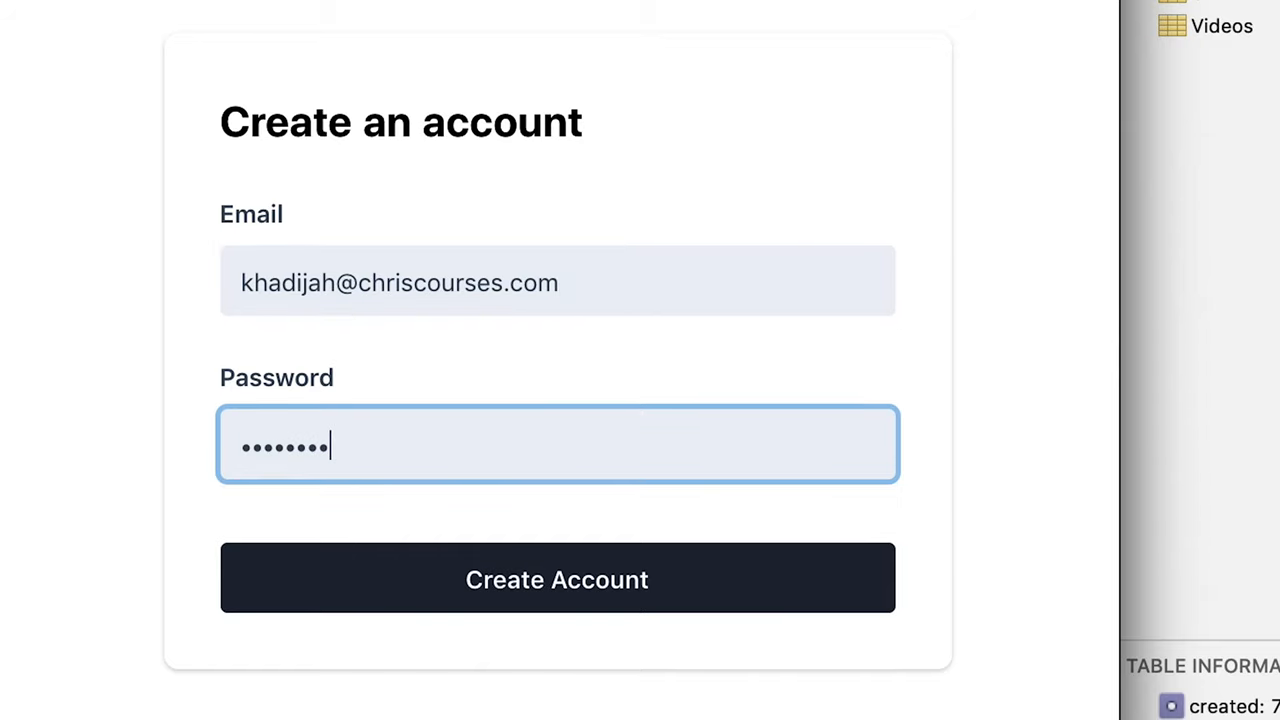
Enter a script-style snippet ('HACKDIJAH') into the login form's Email field.
{"action": "left_click", "coordinate": [557, 578]}
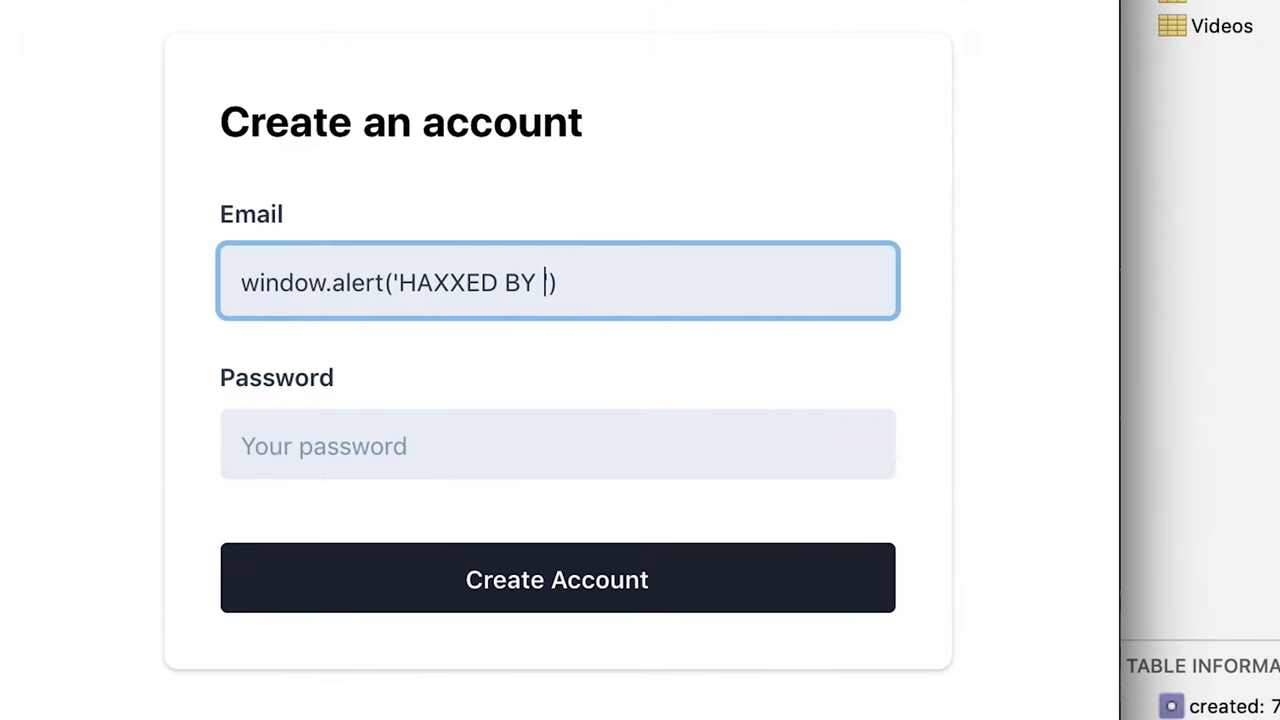
{"action": "type", "text": "HACKDIJAH"}
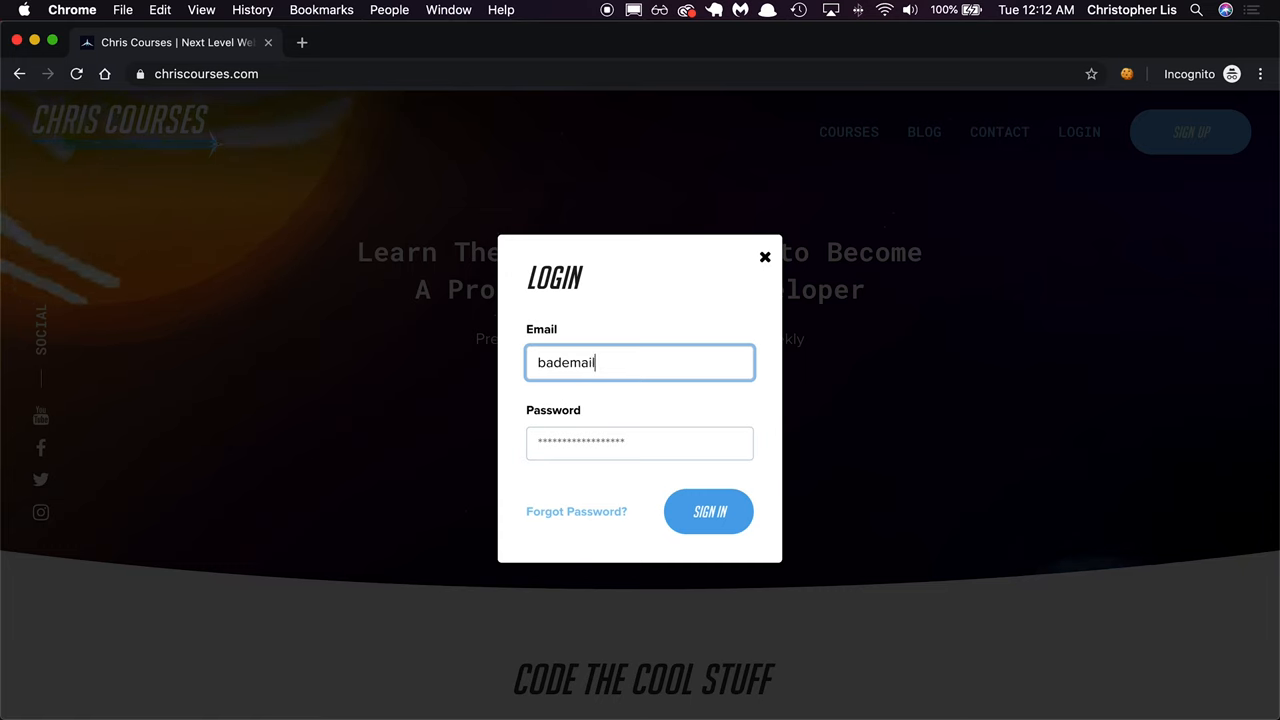
Set the site's JavaScript permission to Block and inspect the Email input markup.
{"action": "left_click", "coordinate": [708, 511]}
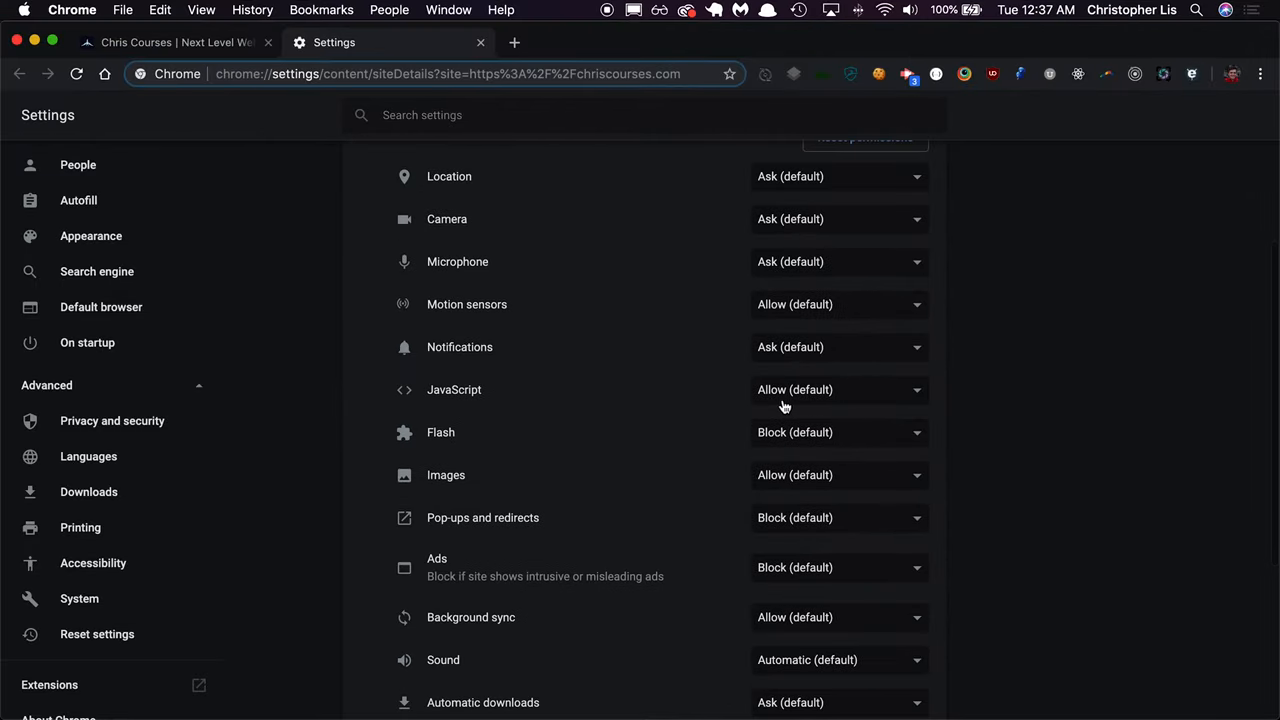
{"action": "left_click", "coordinate": [839, 390]}
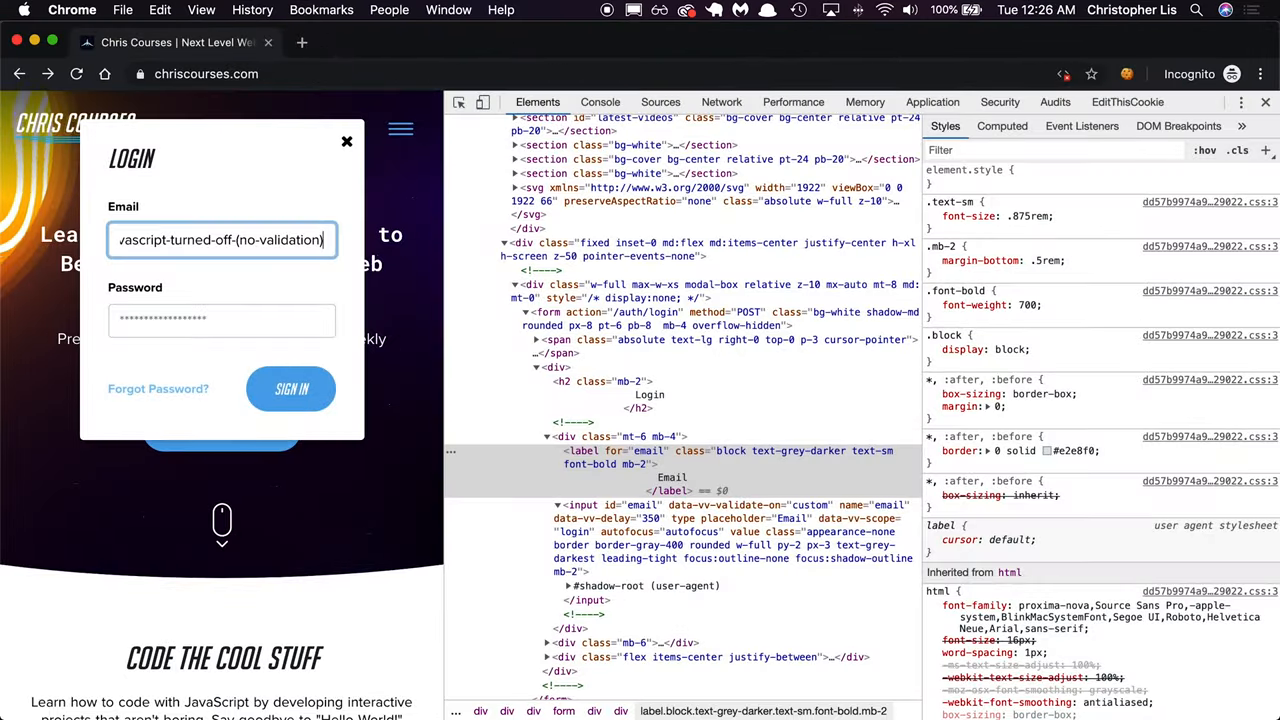
{"action": "left_click", "coordinate": [222, 320]}
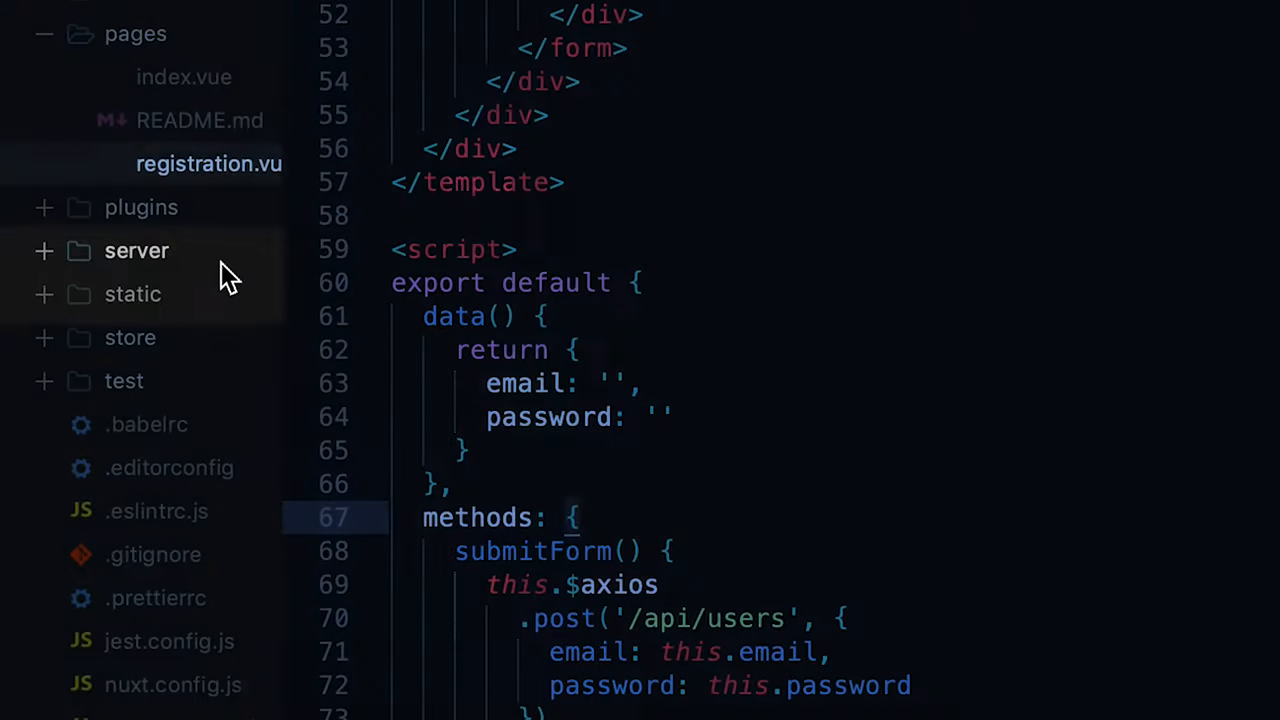
Expand the server folder in the sidebar and select index.js.
{"action": "left_click", "coordinate": [137, 250]}
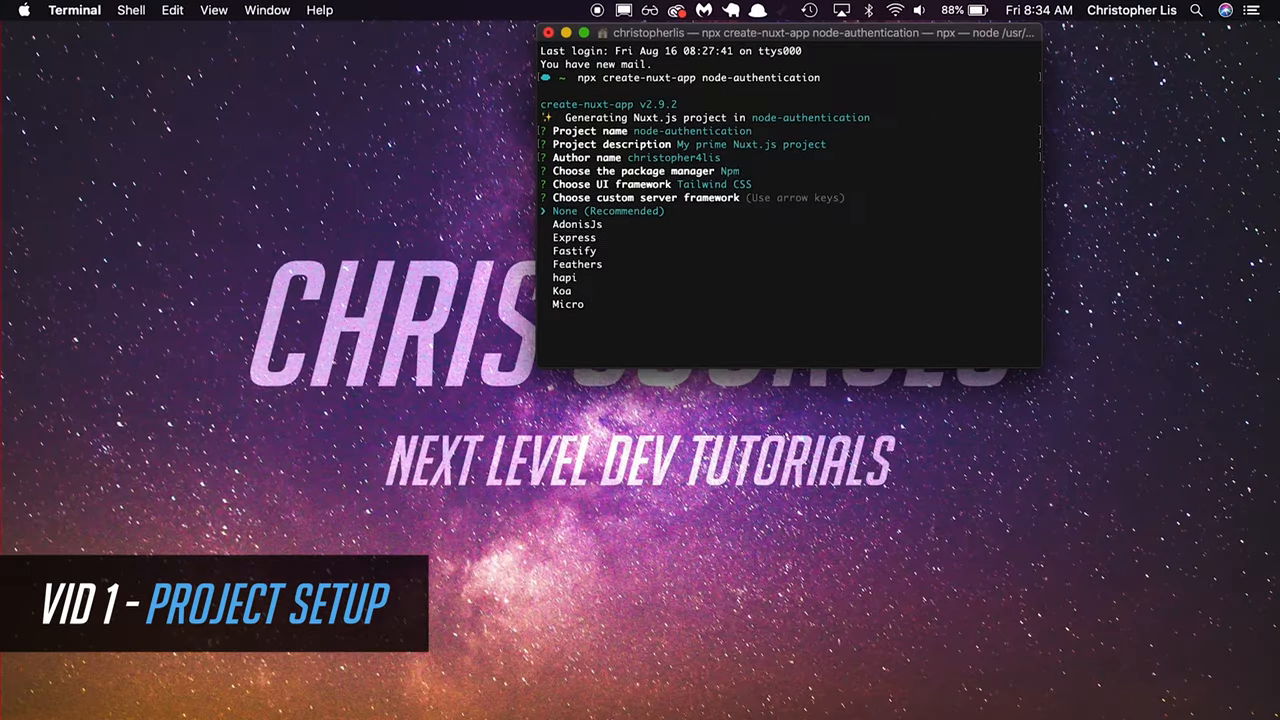
{"action": "key", "text": "Down"}
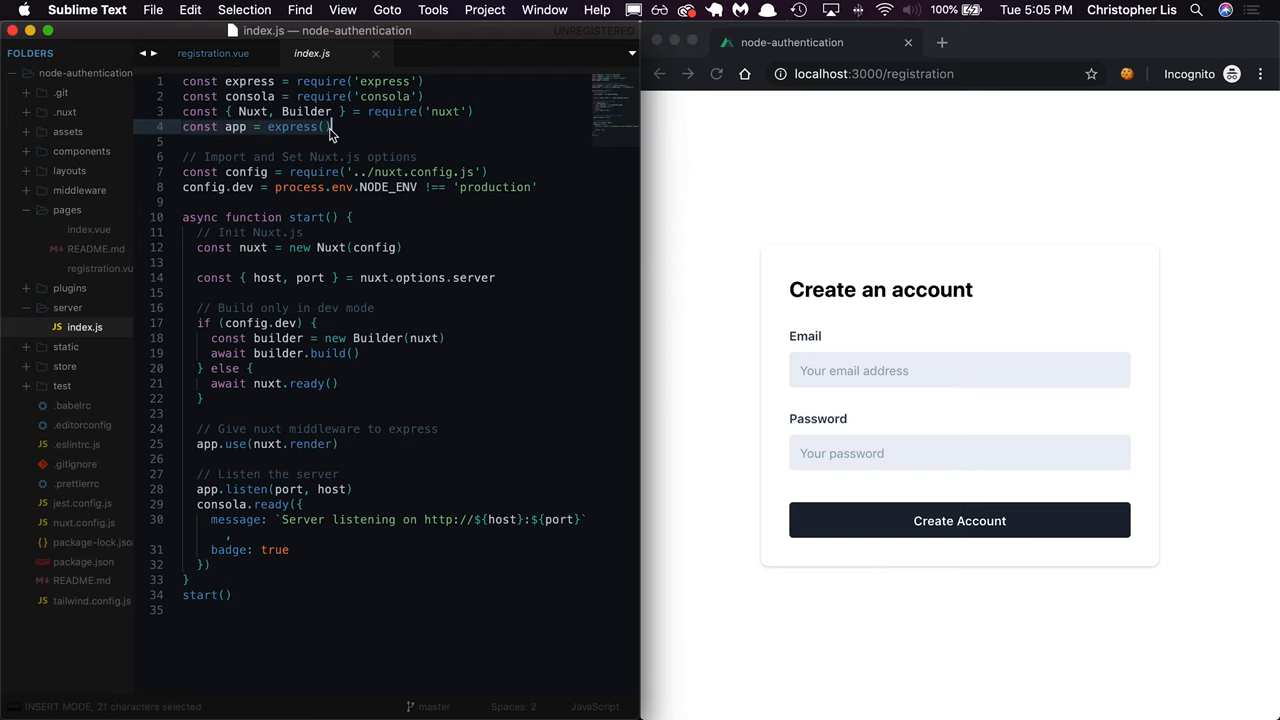
Add blank lines after the nuxt.ready() block, above the middleware comment.
{"action": "left_click", "coordinate": [230, 489]}
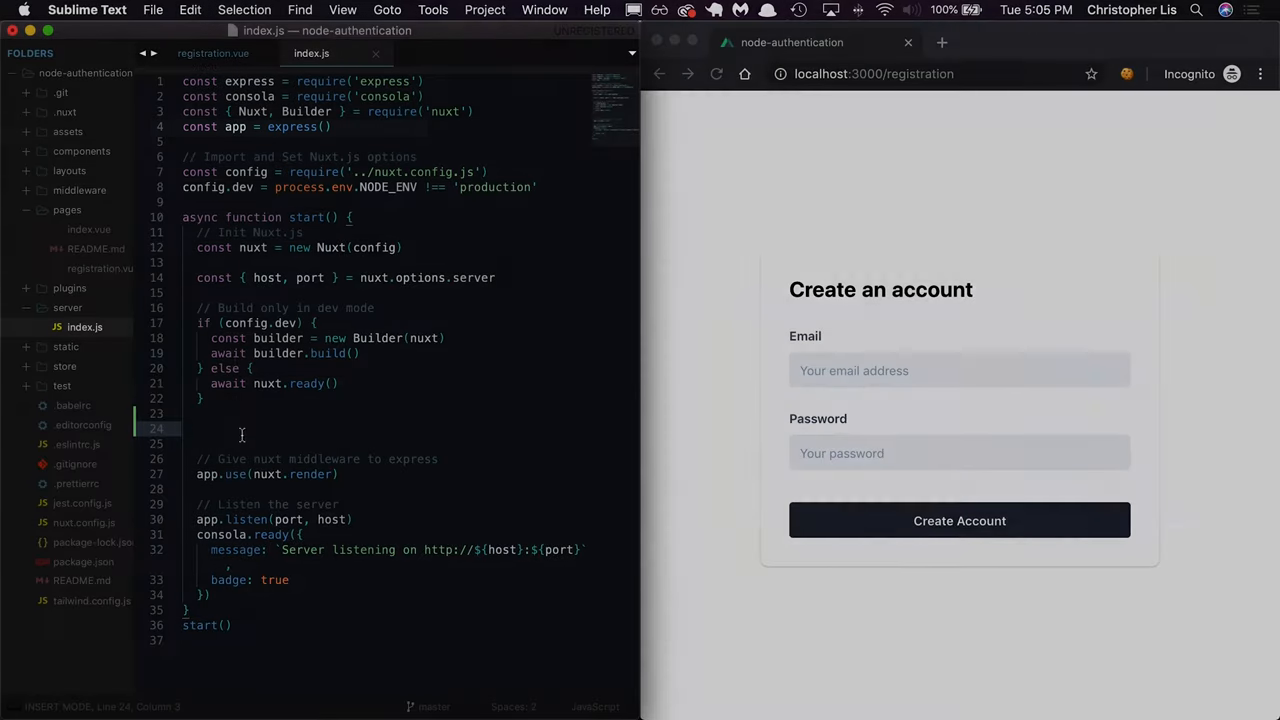
Write app.post('/api/users') logging 'post received' and save the file.
{"action": "type", "text": "app.post('/ap"}
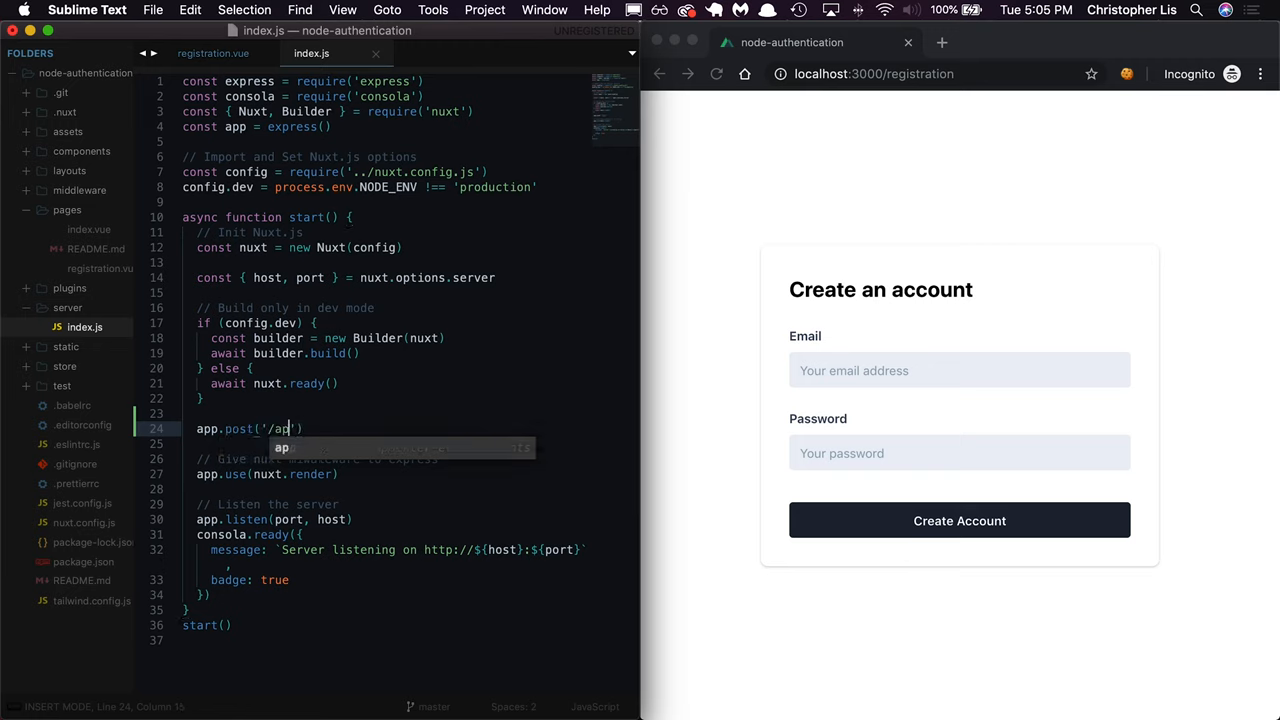
{"action": "type", "text": "i/users"}
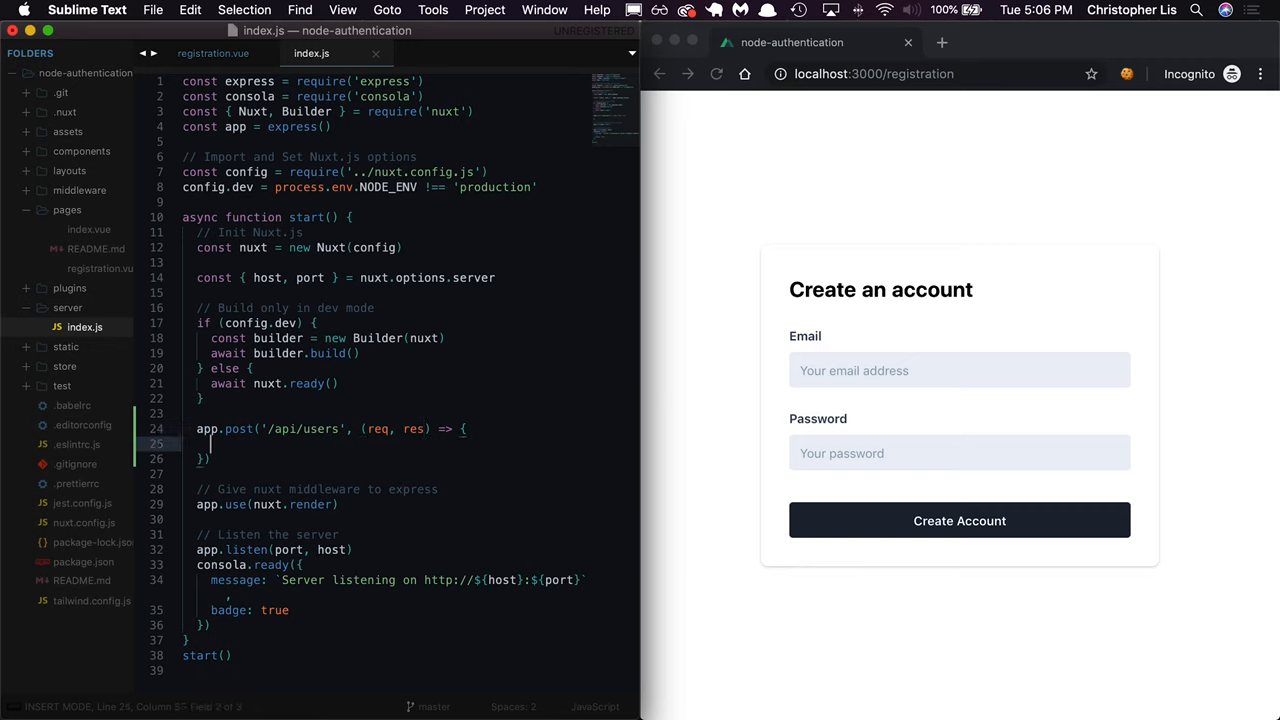
{"action": "type", "text": "console.log();"}
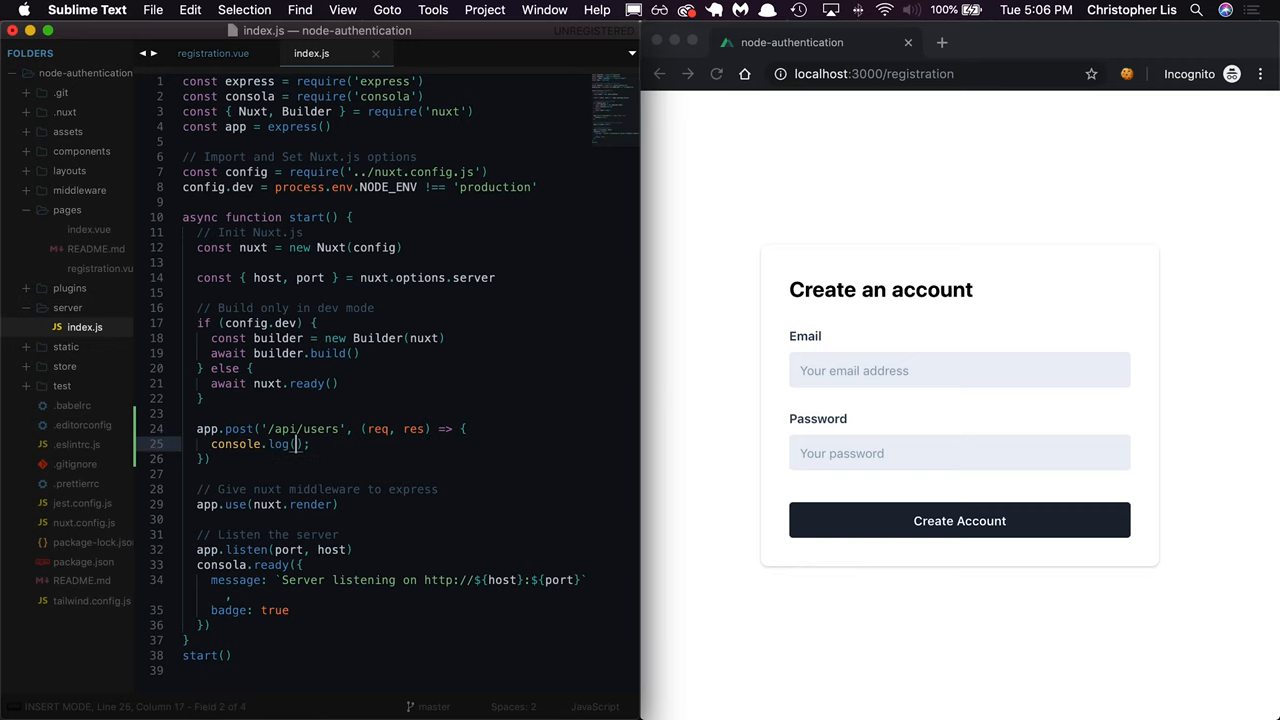
{"action": "type", "text": "'post '"}
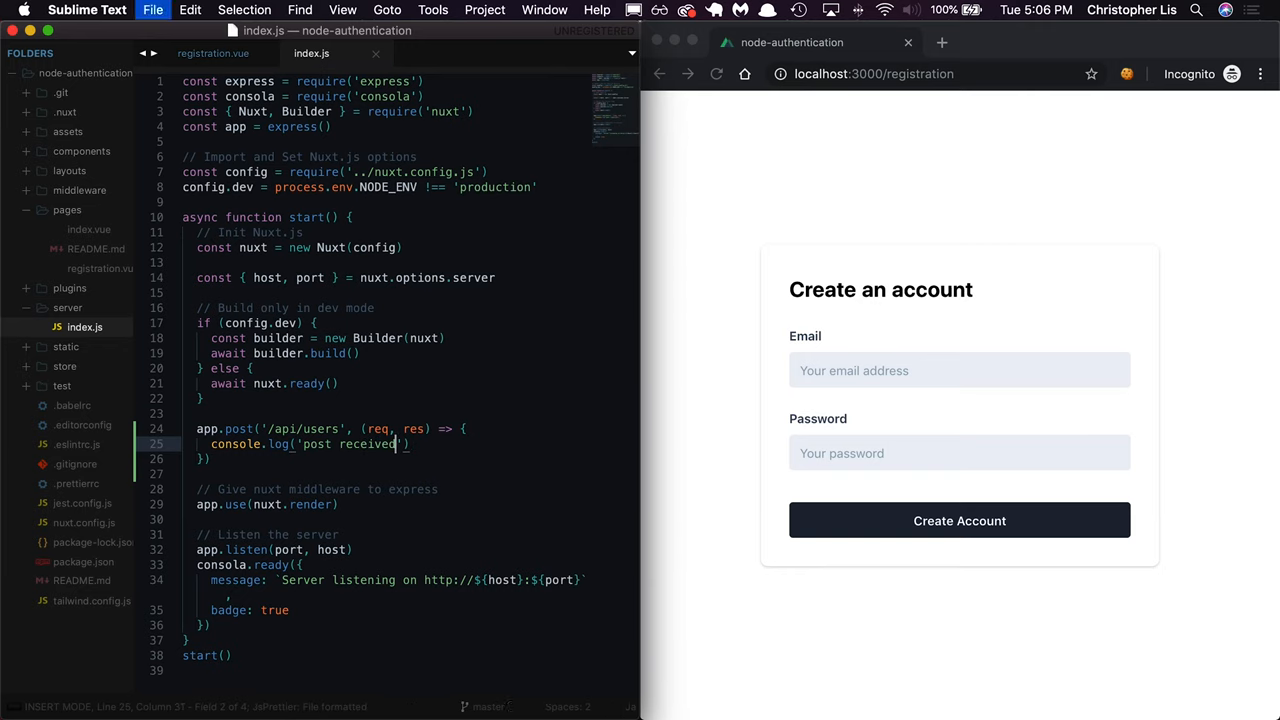
{"action": "left_click", "coordinate": [212, 53]}
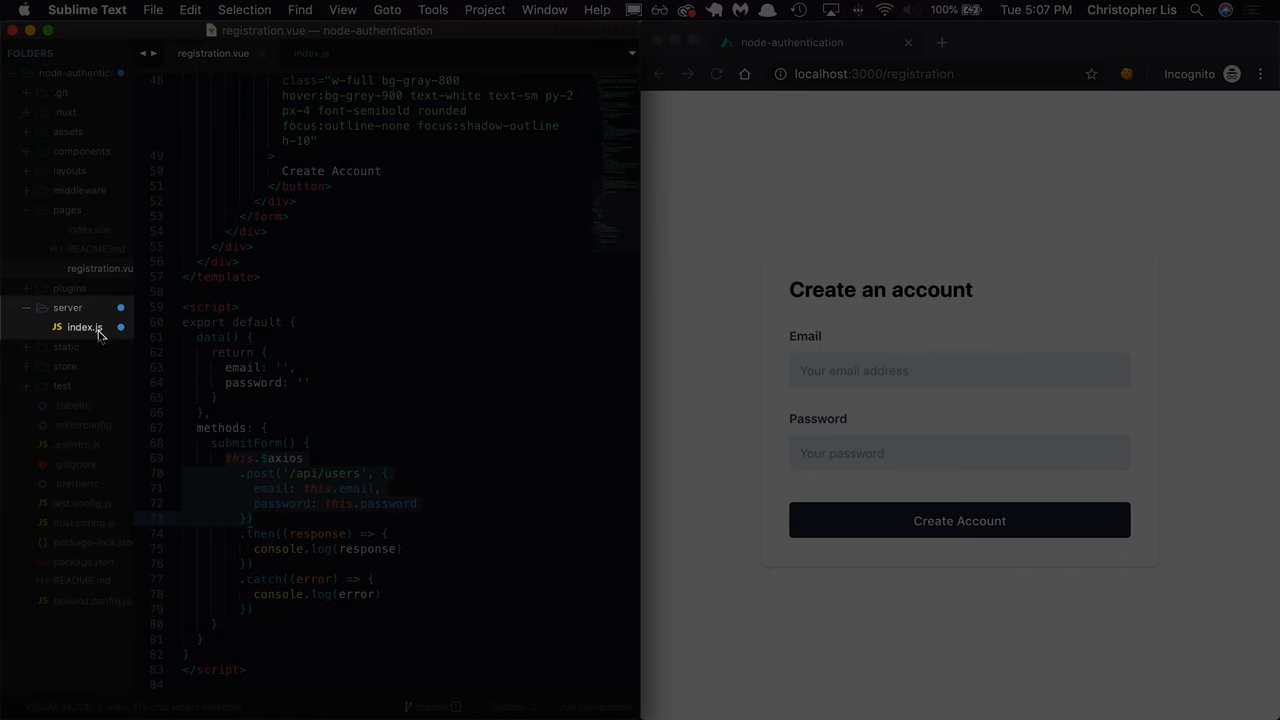
Submit the registration form with test123 and a password while watching the Console.
{"action": "left_click", "coordinate": [84, 327]}
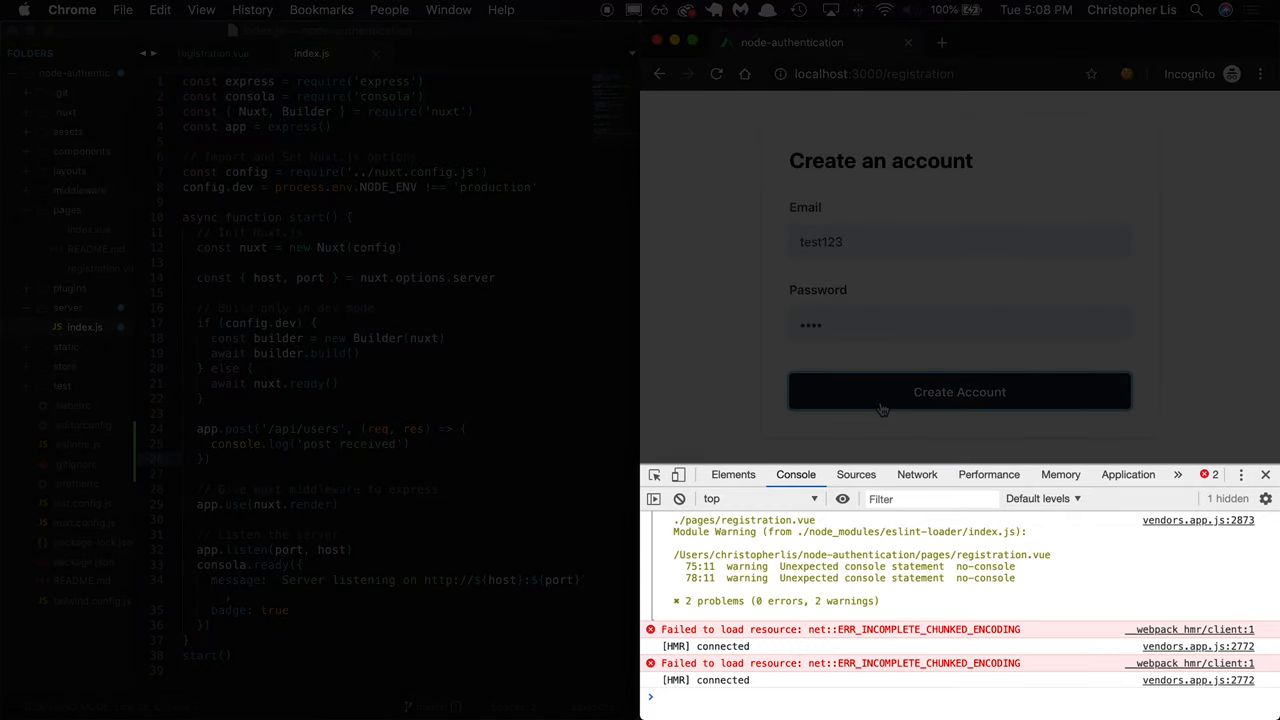
{"action": "mouse_move", "coordinate": [877, 396]}
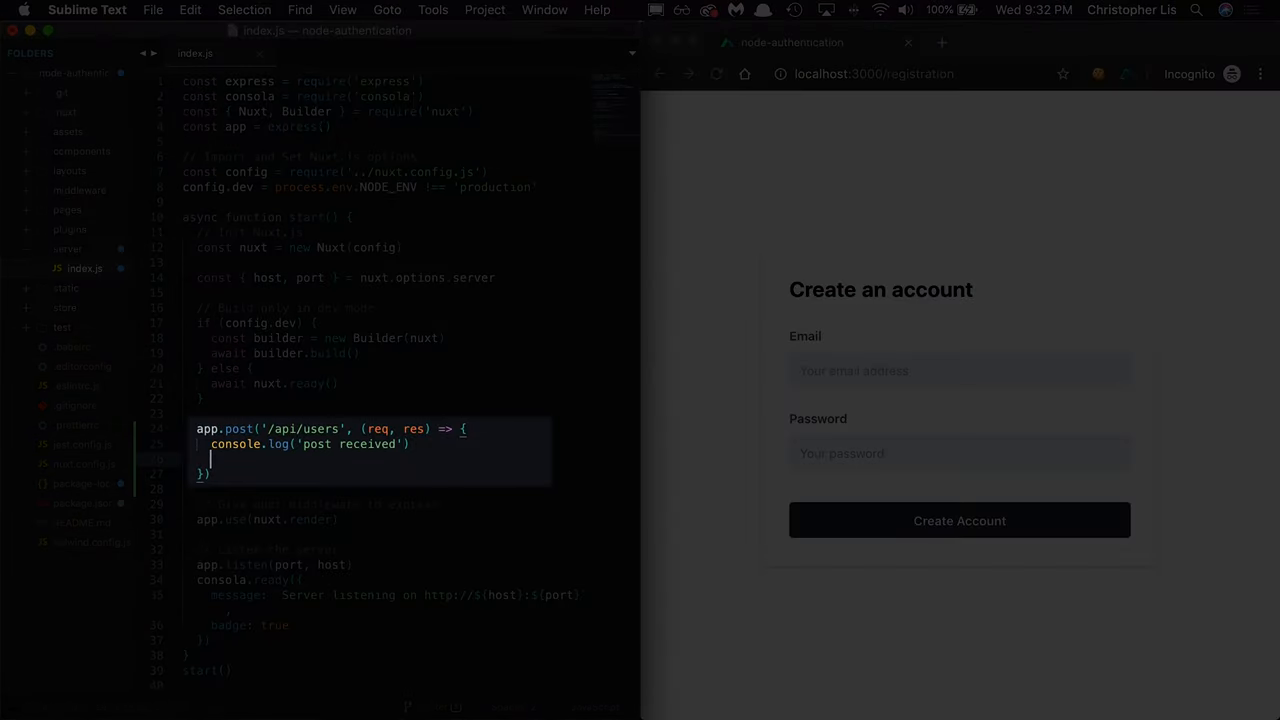
Change the route to console.log(req.body), resubmit, and check the server log printing undefined.
{"action": "type", "text": "body"}
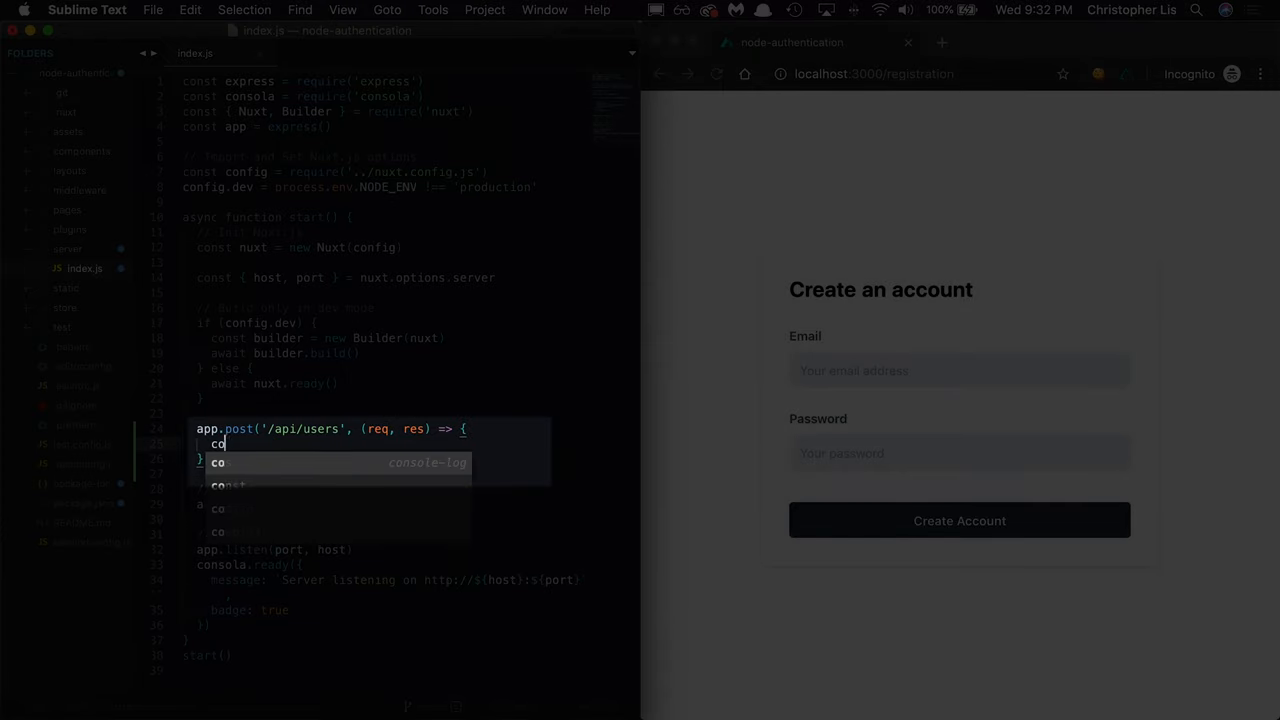
{"action": "type", "text": "console.log(req.body);"}
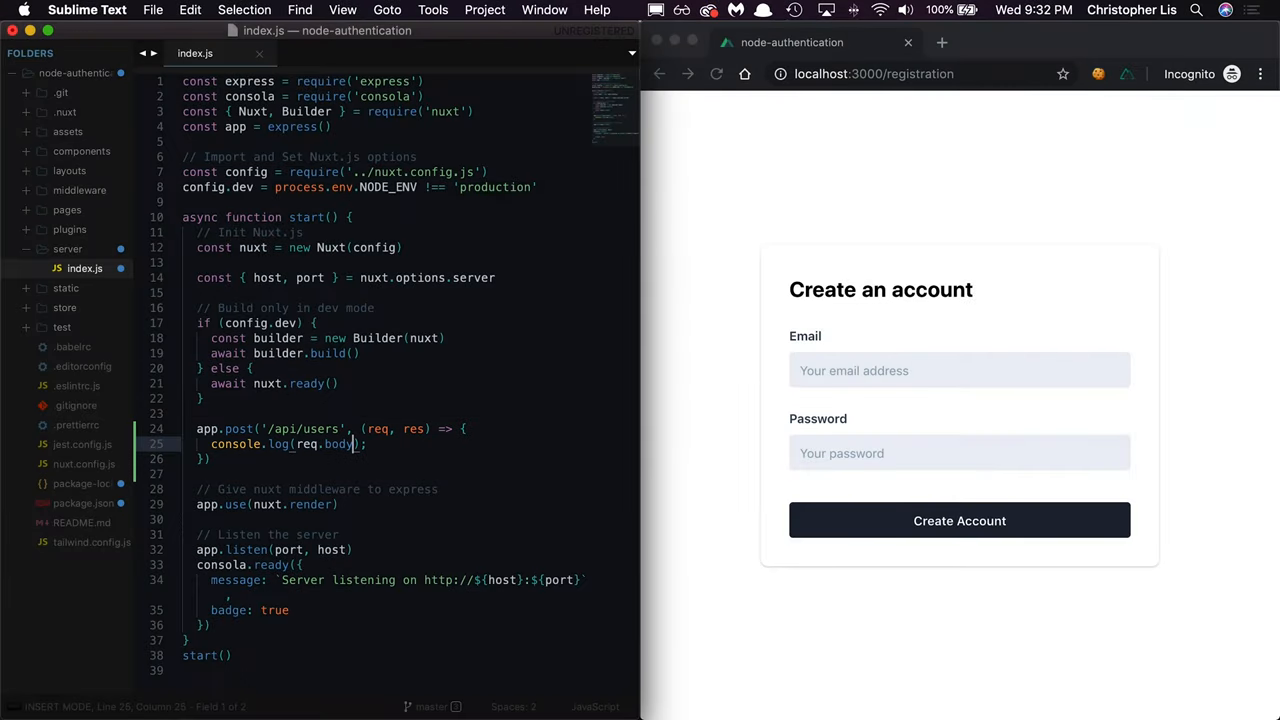
{"action": "left_click", "coordinate": [959, 370]}
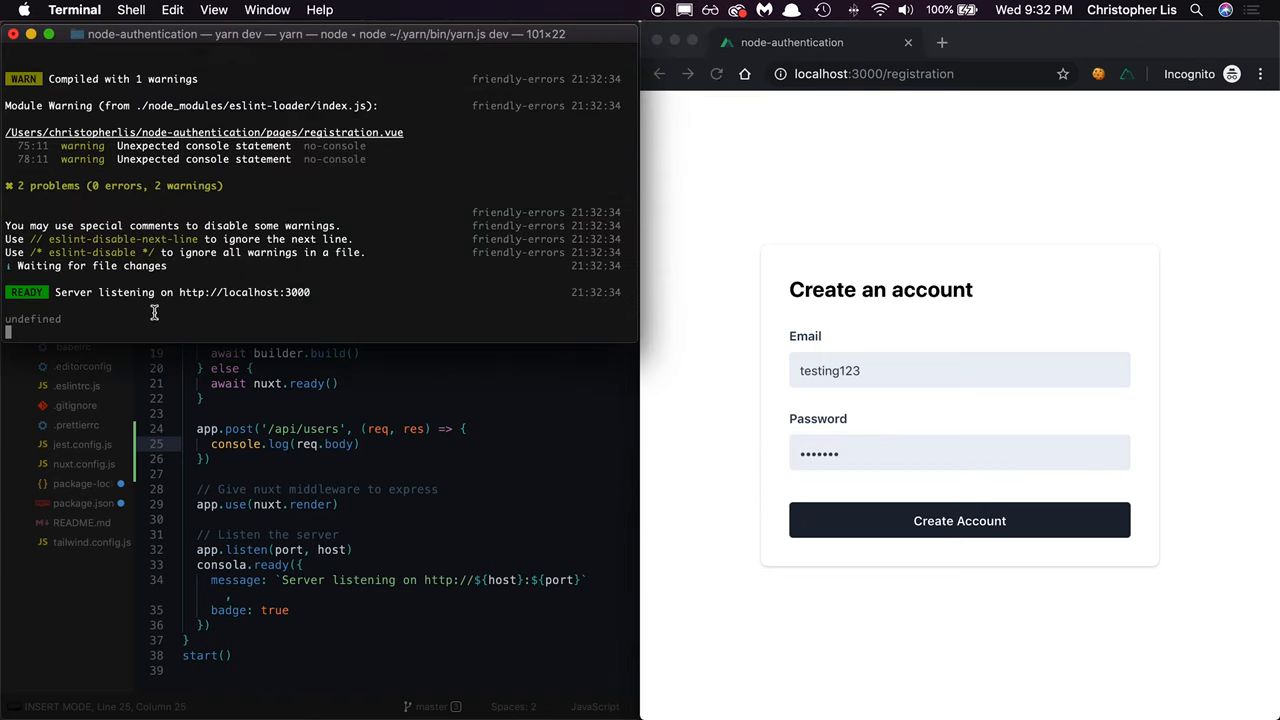
{"action": "double_click", "coordinate": [32, 318]}
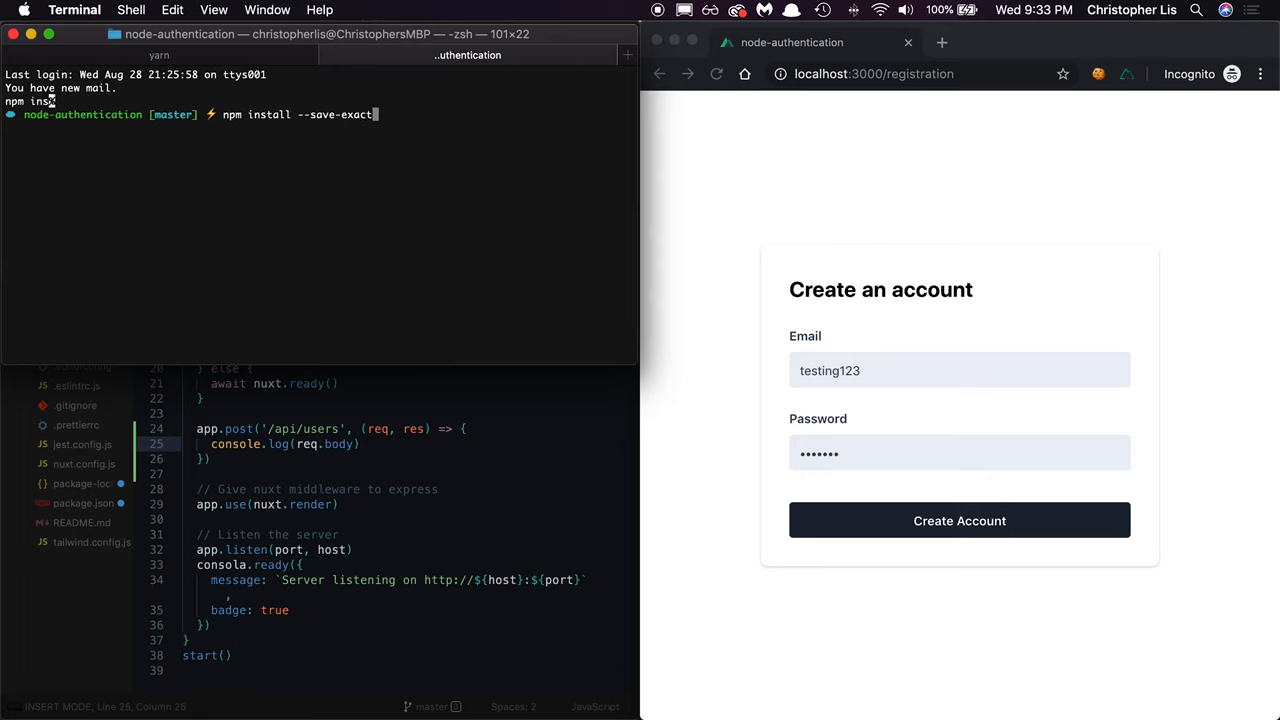
{"action": "type", "text": "bod"}
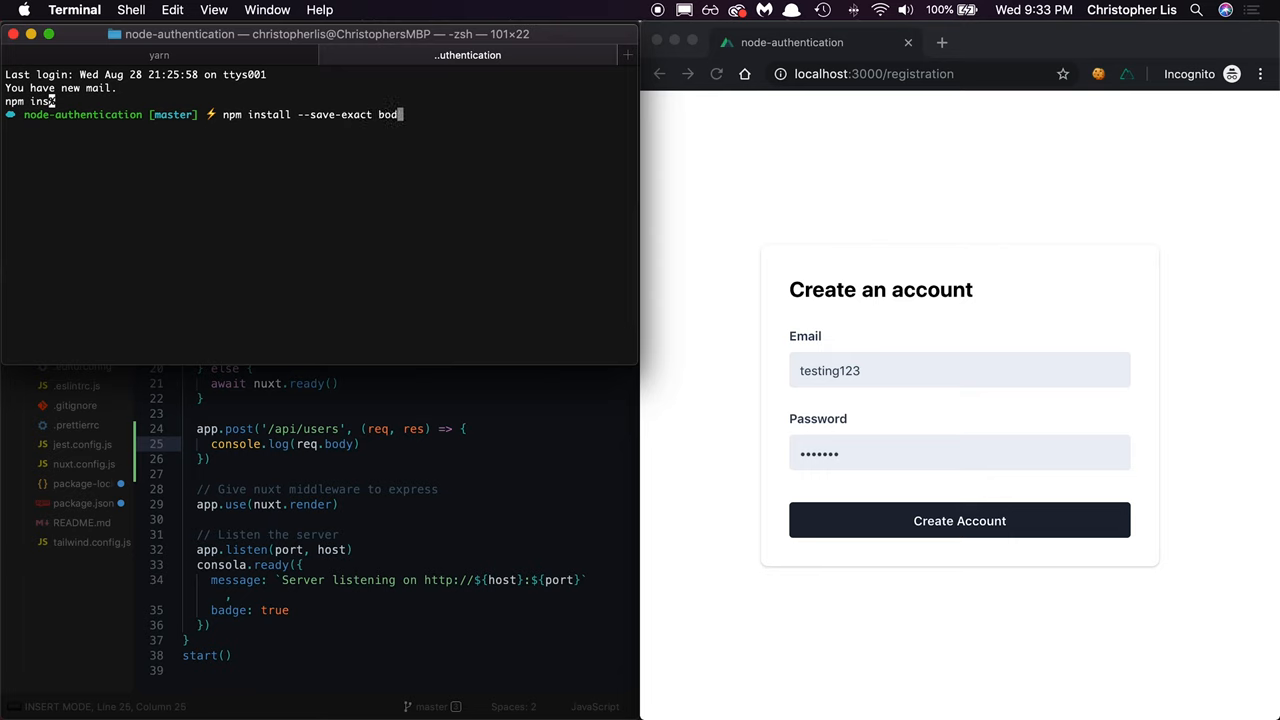
{"action": "type", "text": "y-parser"}
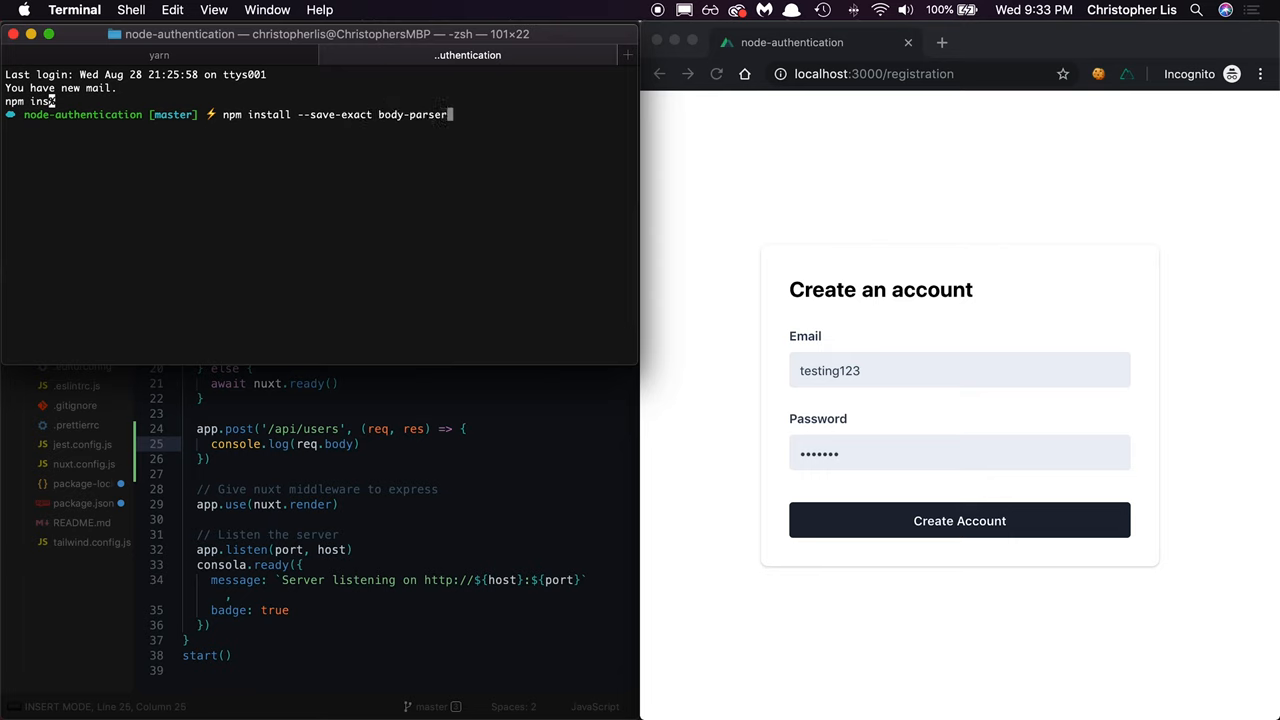
{"action": "type", "text": "@1.19."}
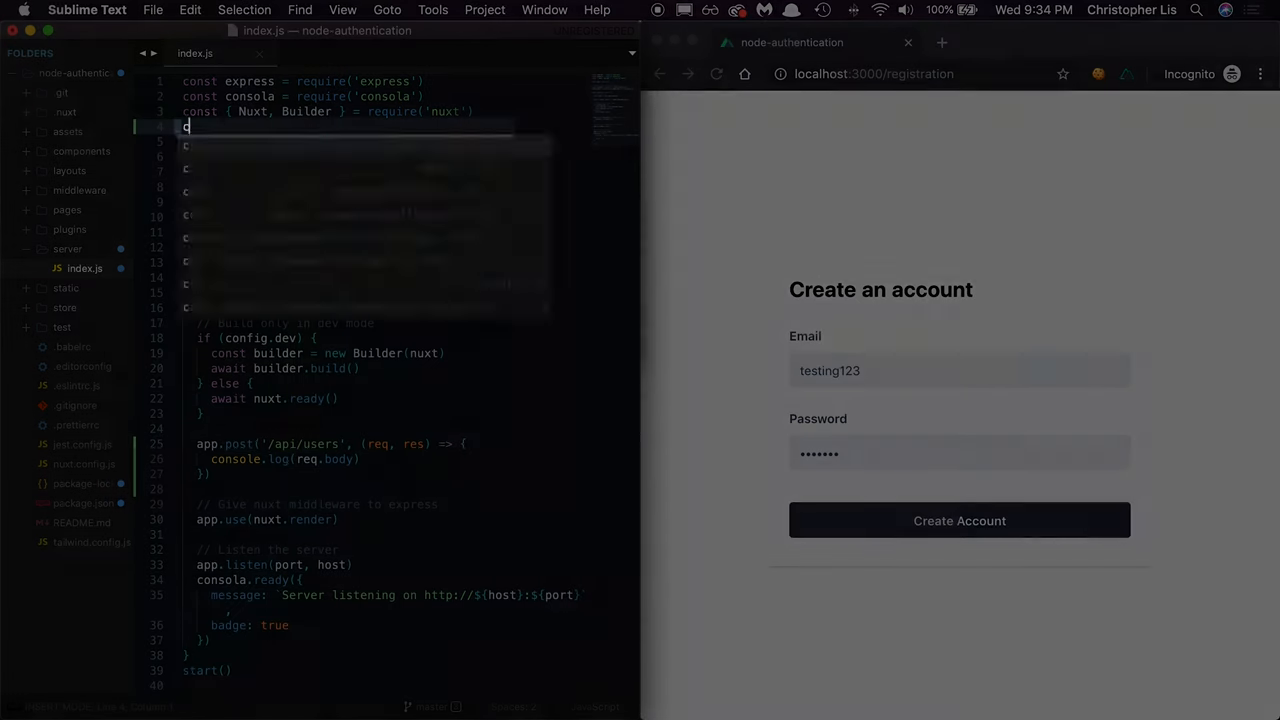
Require body-parser as const bodyParser at the top of index.js.
{"action": "type", "text": "const bodyParser"}
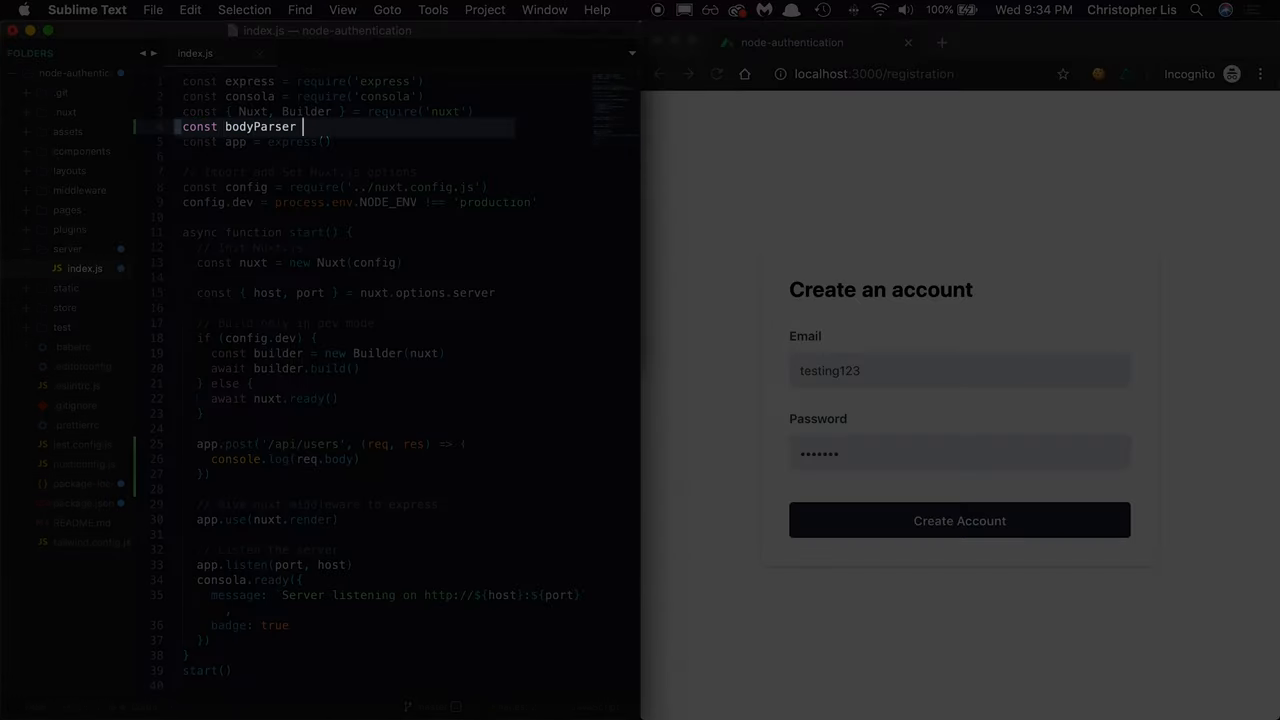
{"action": "type", "text": "= require('body')"}
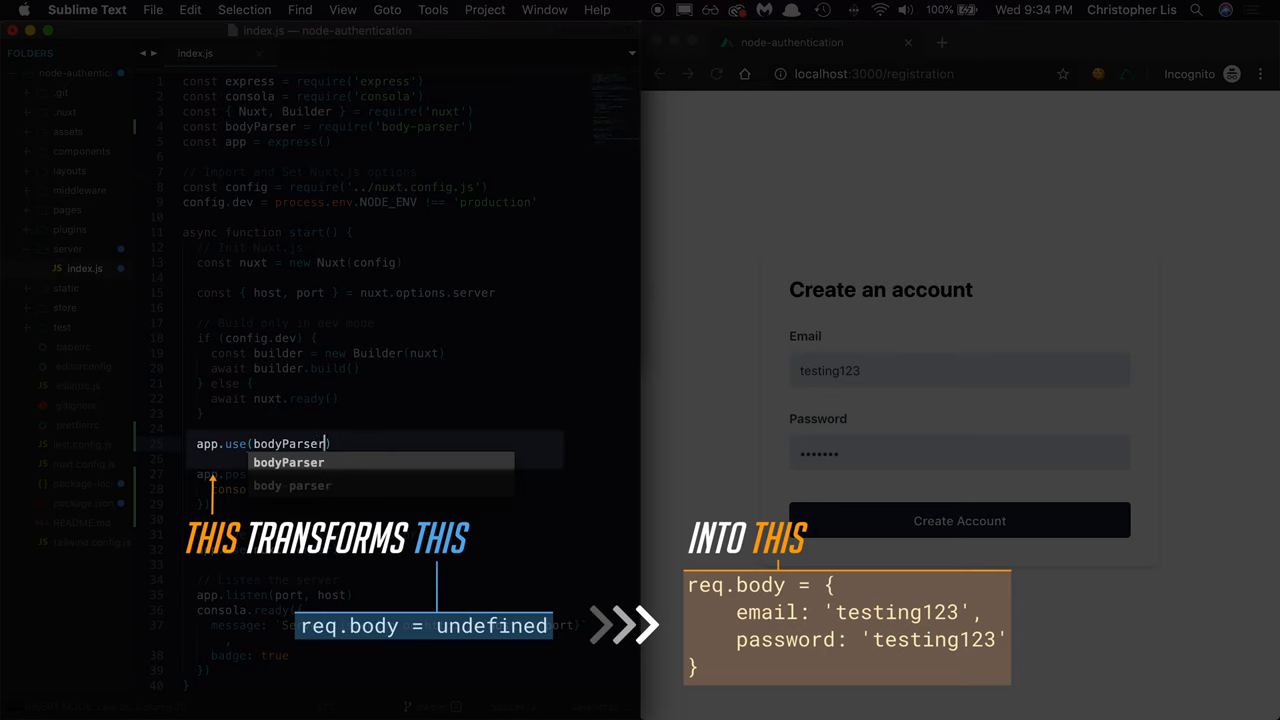
{"action": "type", "text": ".json("}
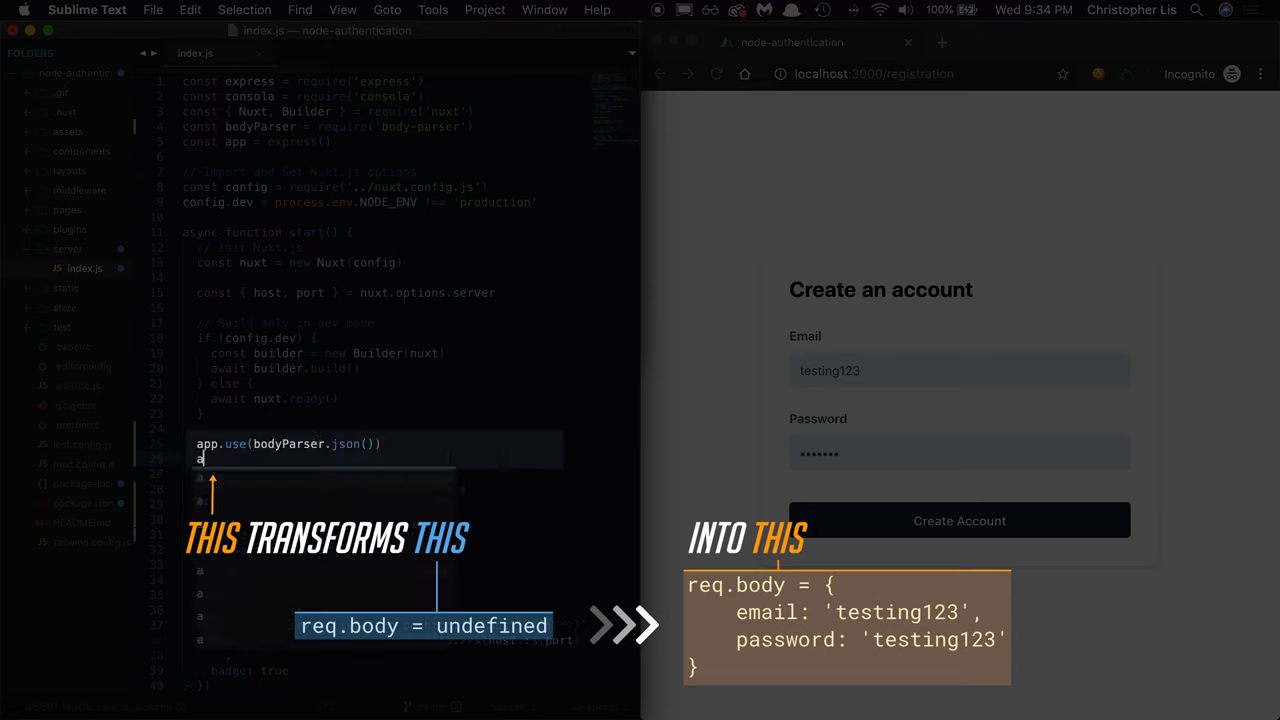
Register bodyParser.json() and bodyParser.urlencoded({ extended: false }) middleware above app.post.
{"action": "type", "text": "app.use(bodyParser"}
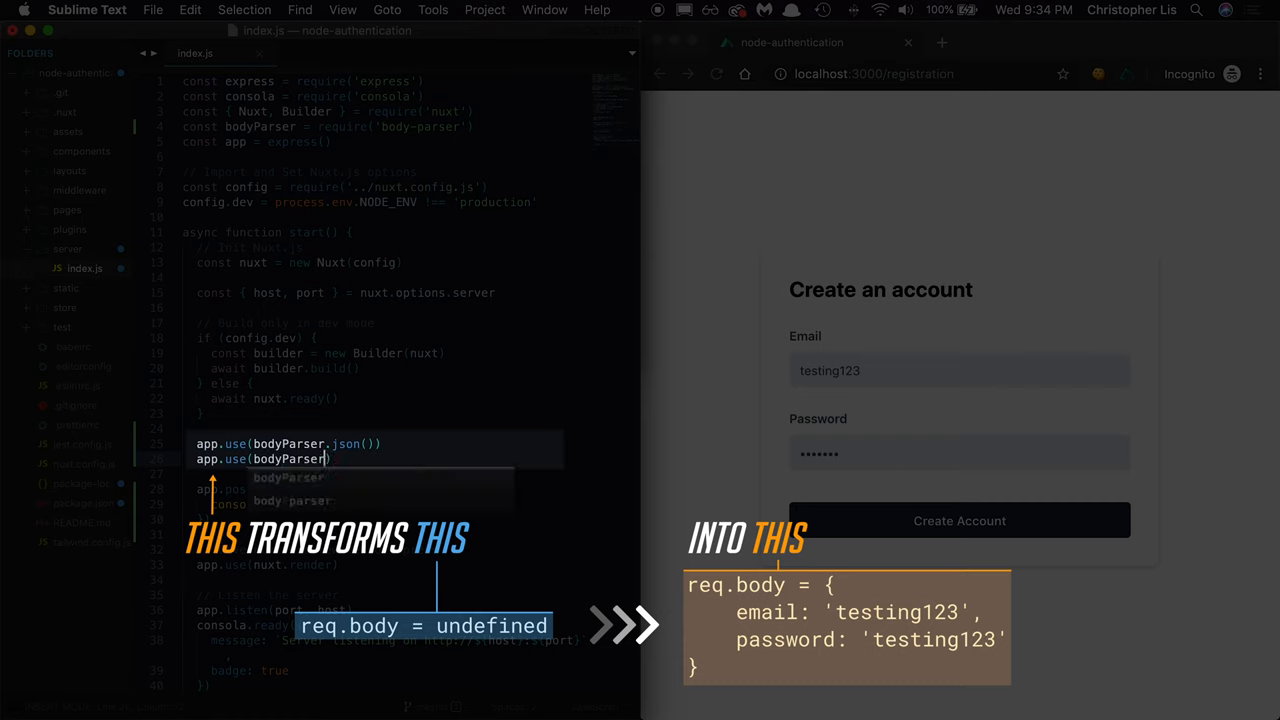
{"action": "type", "text": "urlencode"}
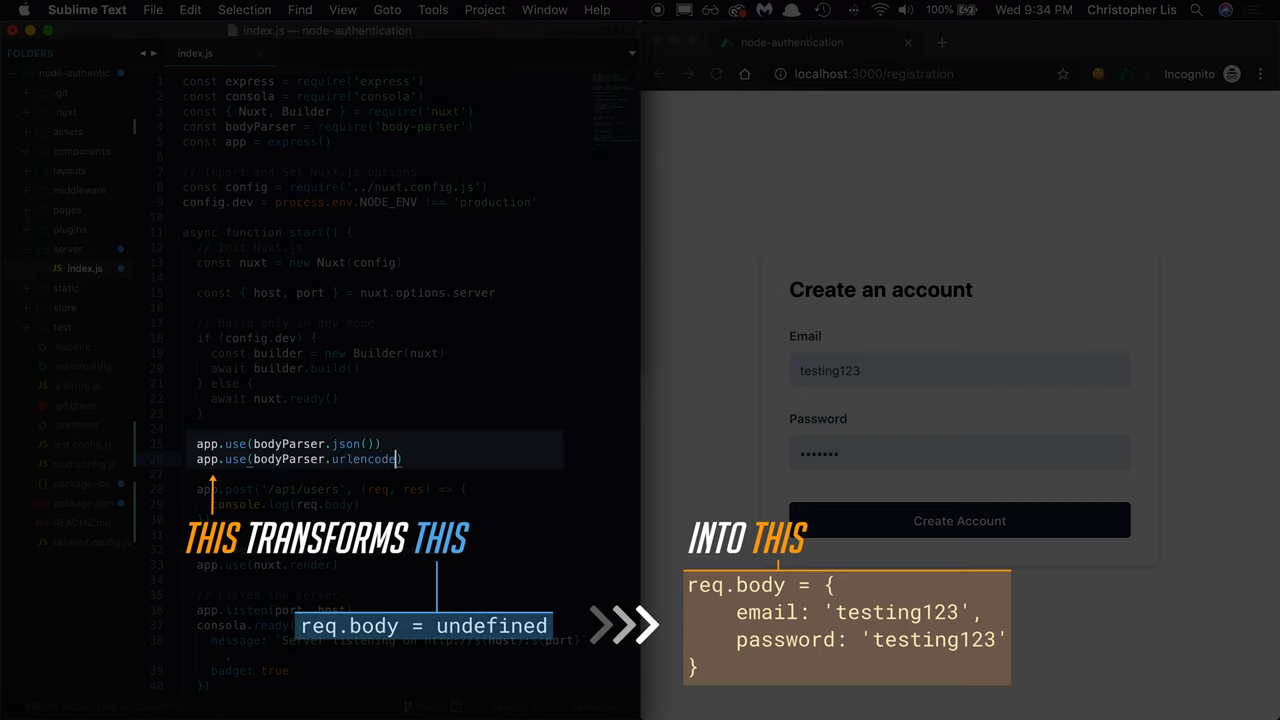
{"action": "type", "text": "({extended}))"}
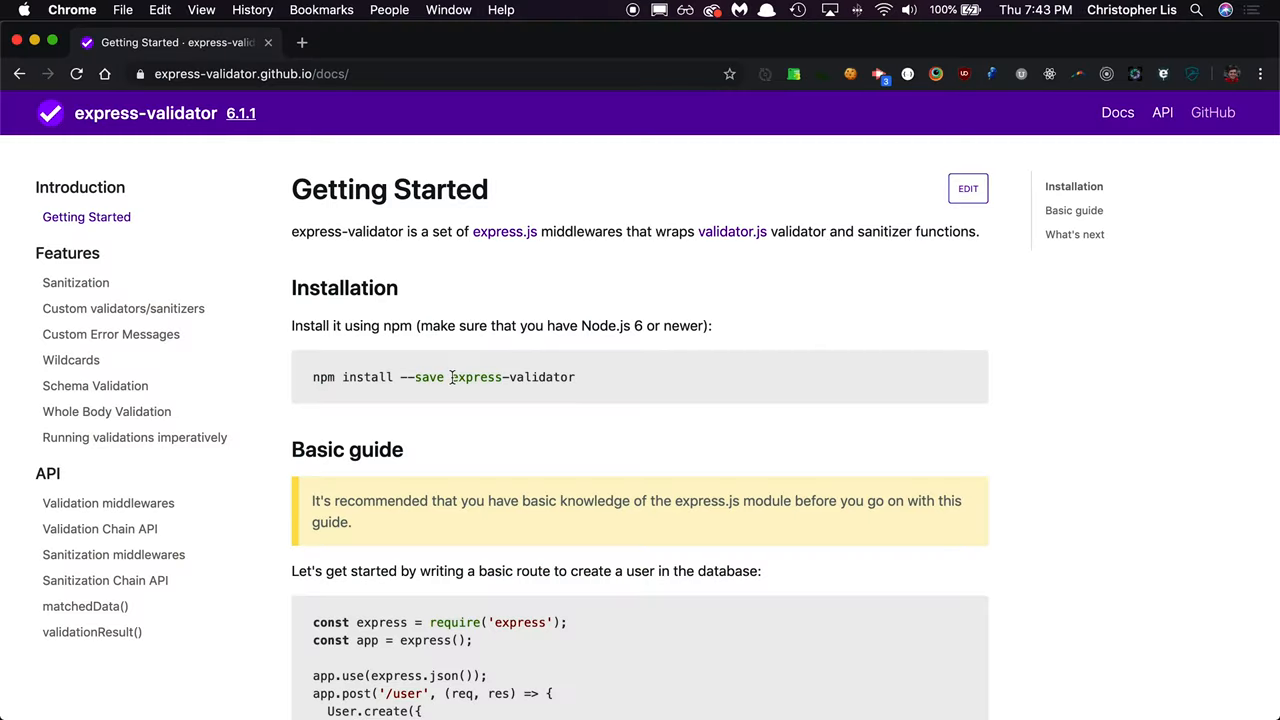
{"action": "mouse_move", "coordinate": [576, 442]}
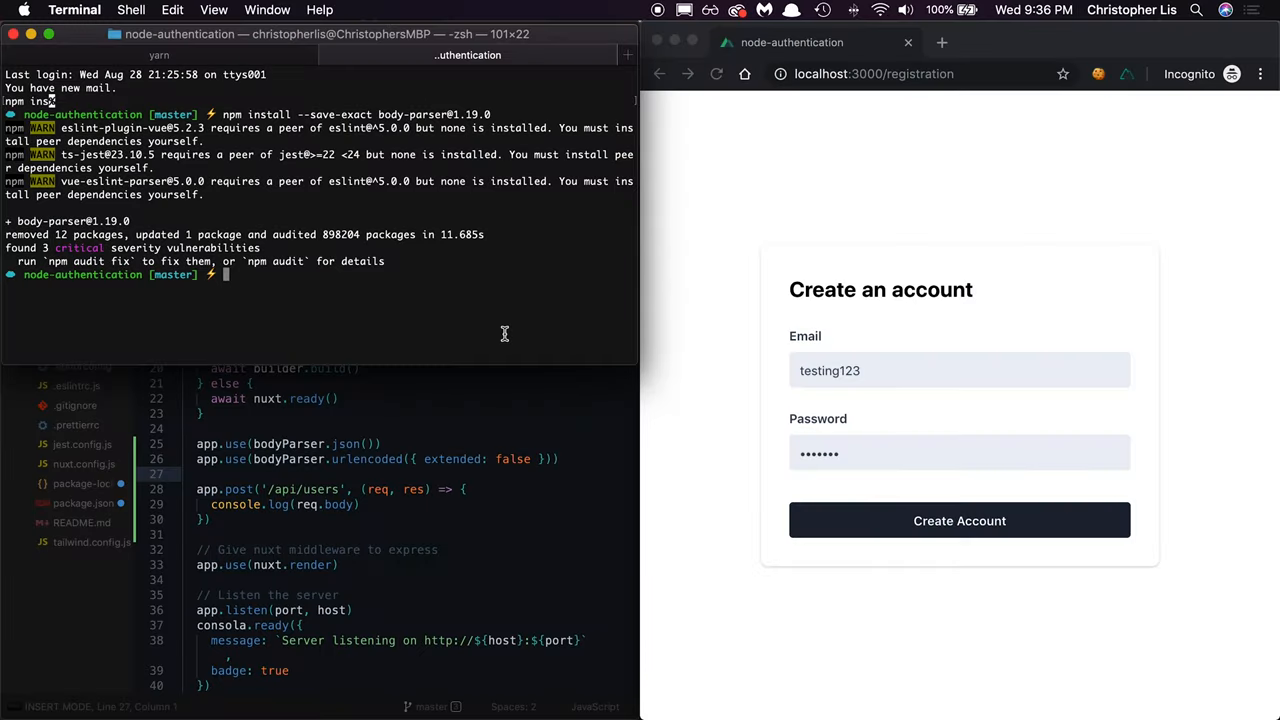
{"action": "type", "text": "npm"}
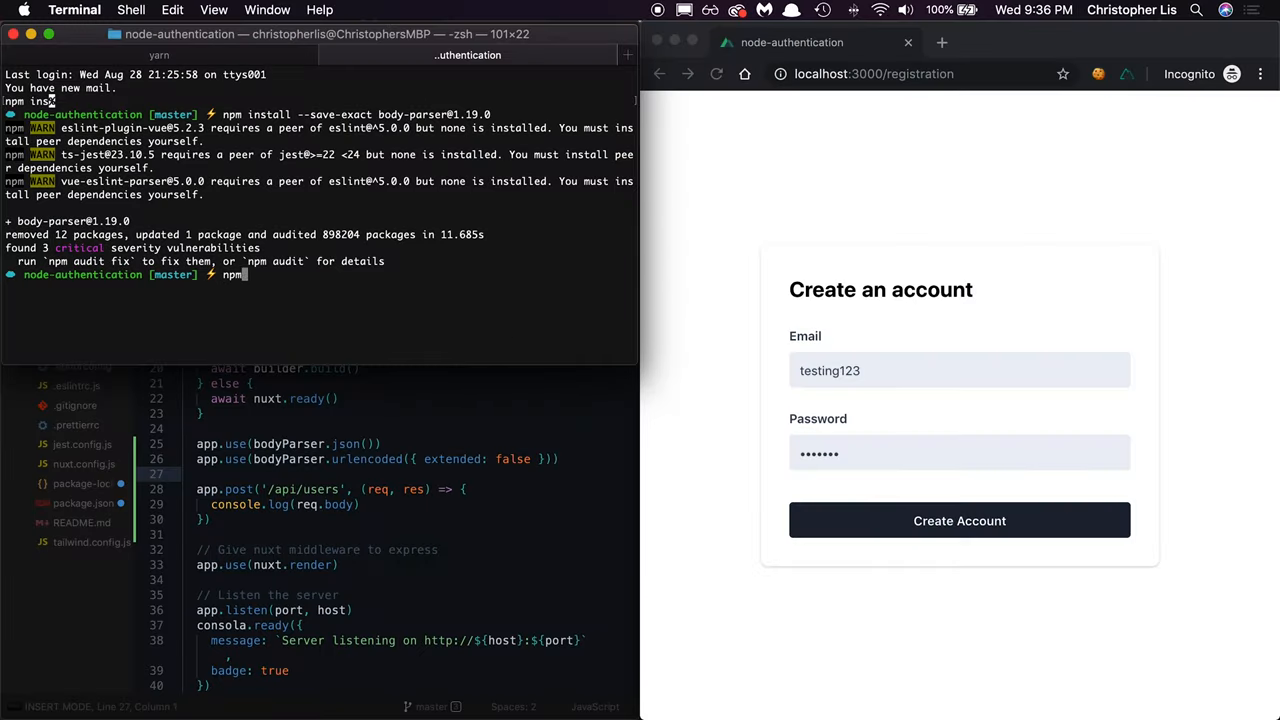
{"action": "type", "text": "install"}
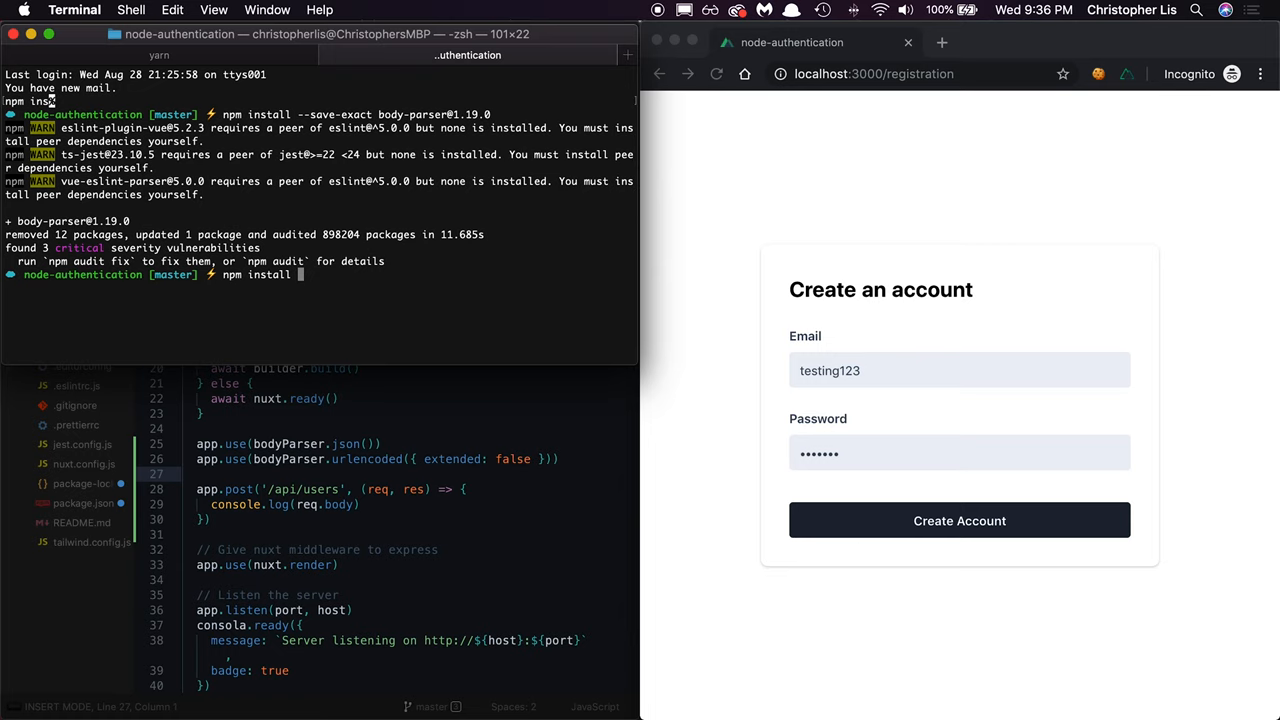
{"action": "type", "text": "--save-exa"}
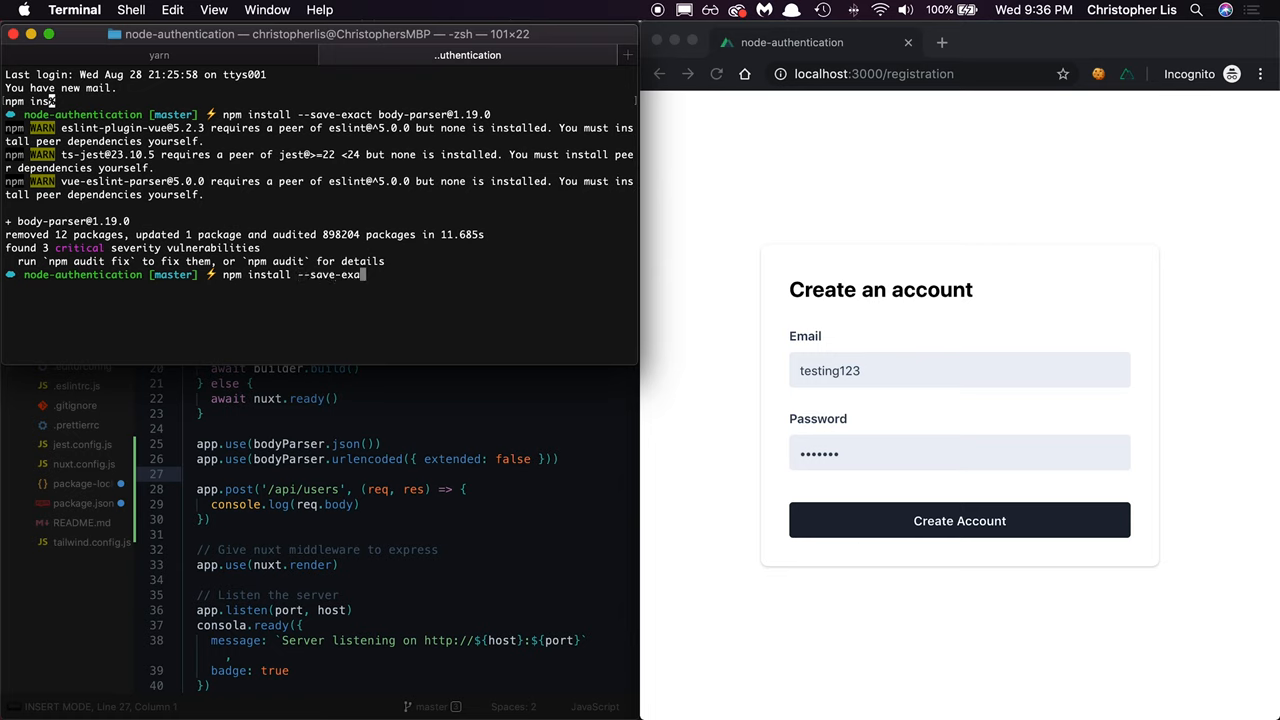
{"action": "type", "text": "express-validator"}
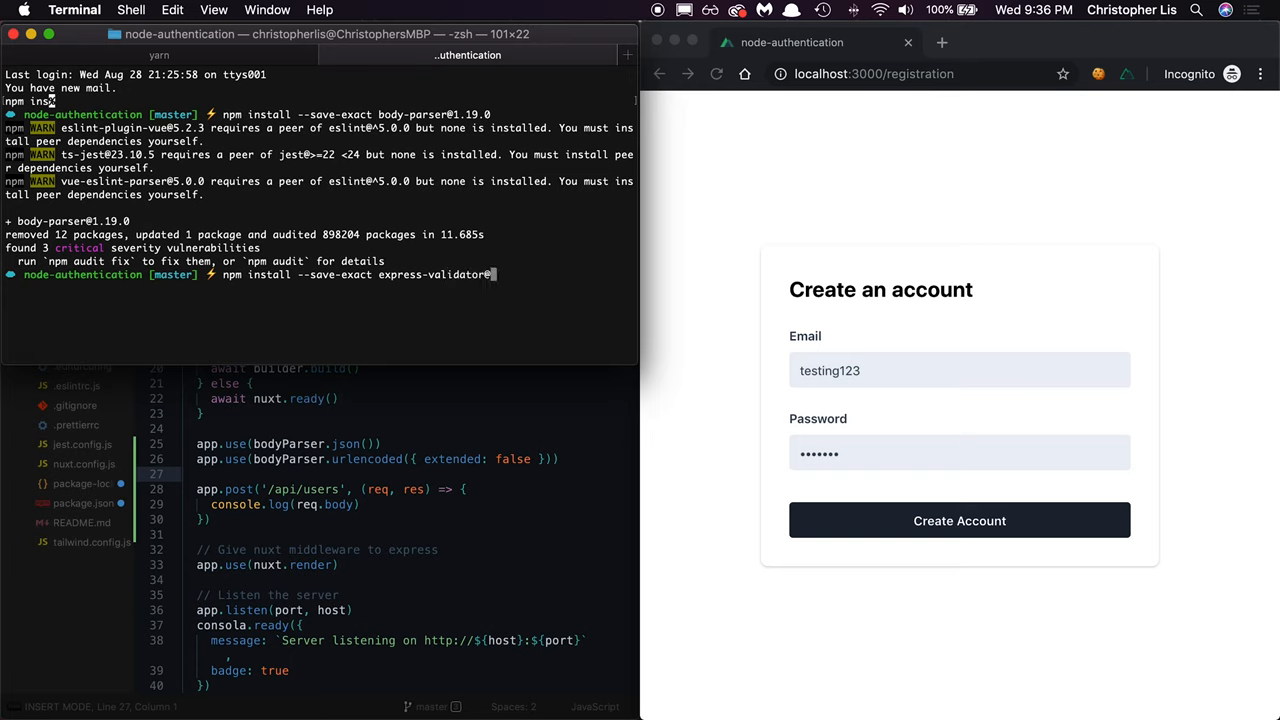
{"action": "type", "text": "@6.1.1"}
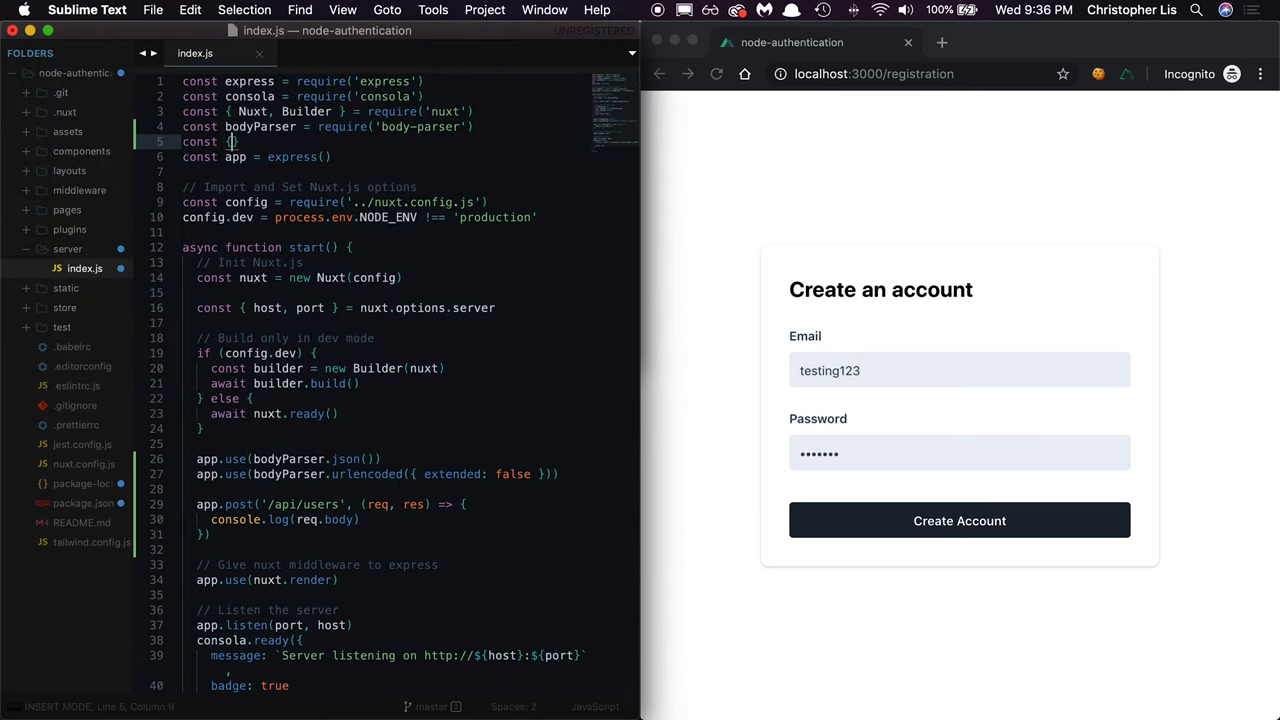
Add const { check, validationResult } = require('express-validator') near the top of index.js.
{"action": "type", "text": "{ check, validationResult"}
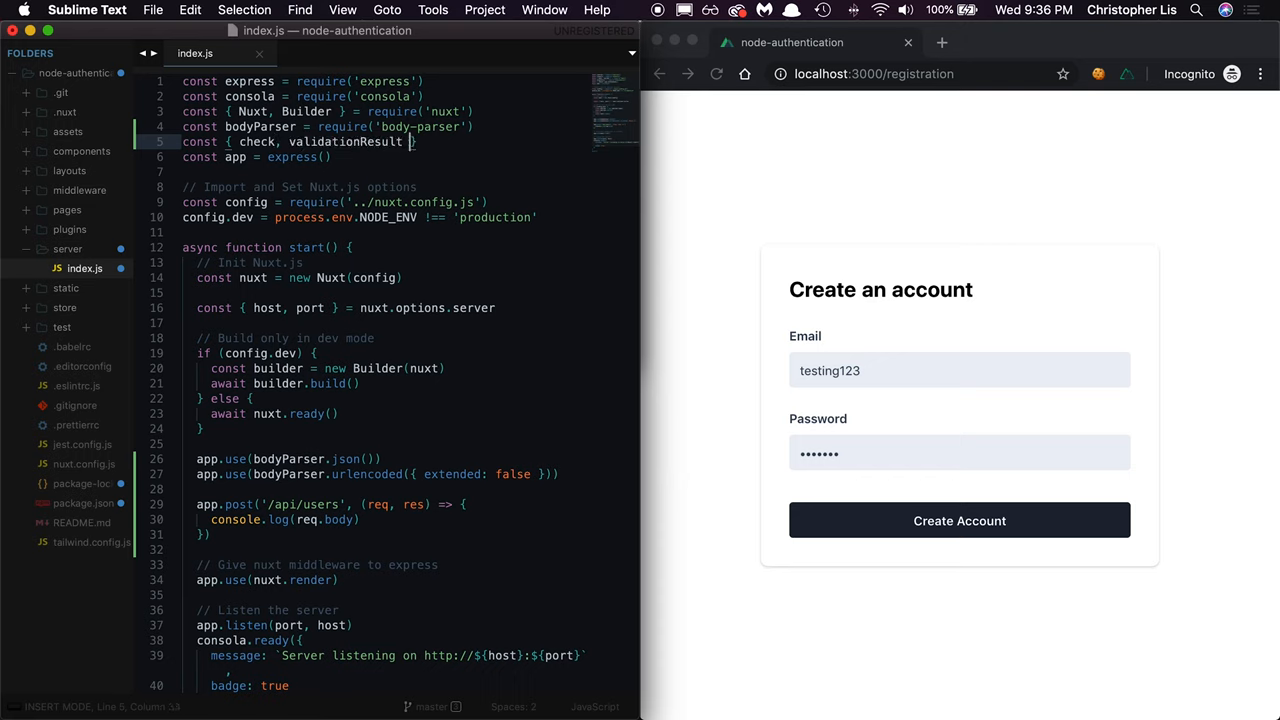
{"action": "type", "text": "= require('express-validator"}
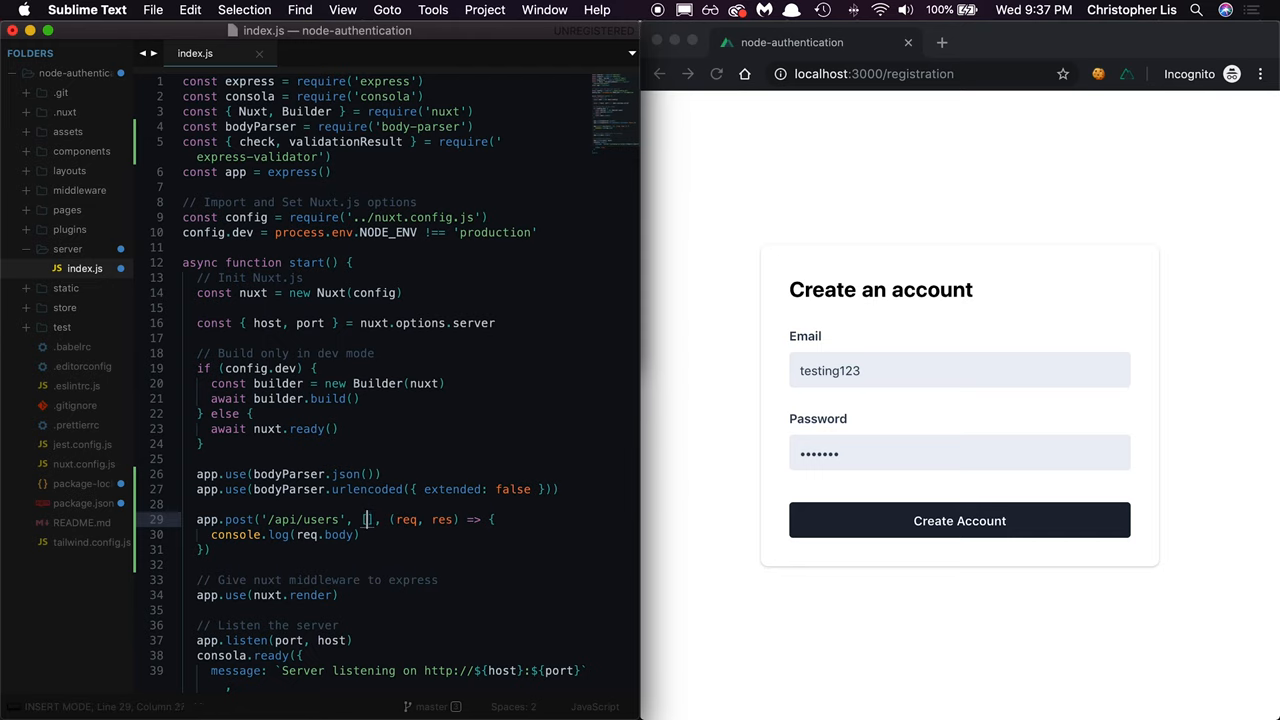
Add [check('email').isEmail()] as middleware on POST /api/users, confirming the email field name in registration.vue.
{"action": "type", "text": "[check()]"}
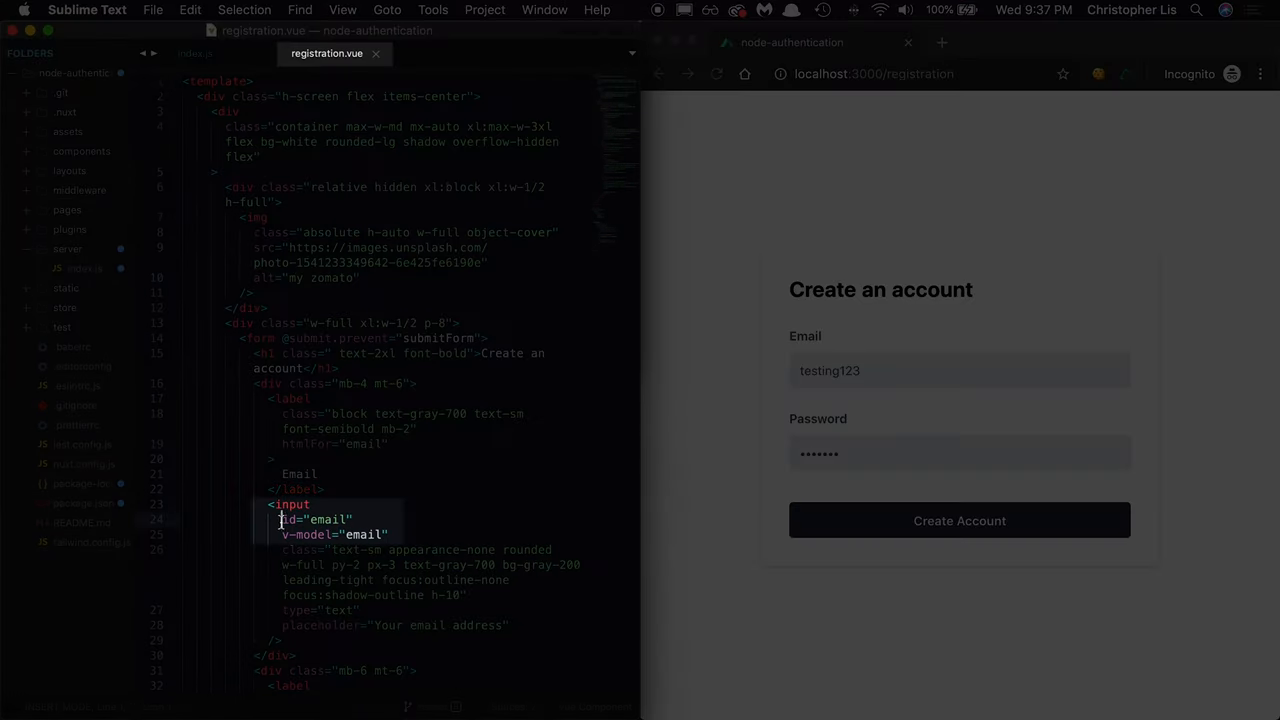
{"action": "double_click", "coordinate": [333, 519]}
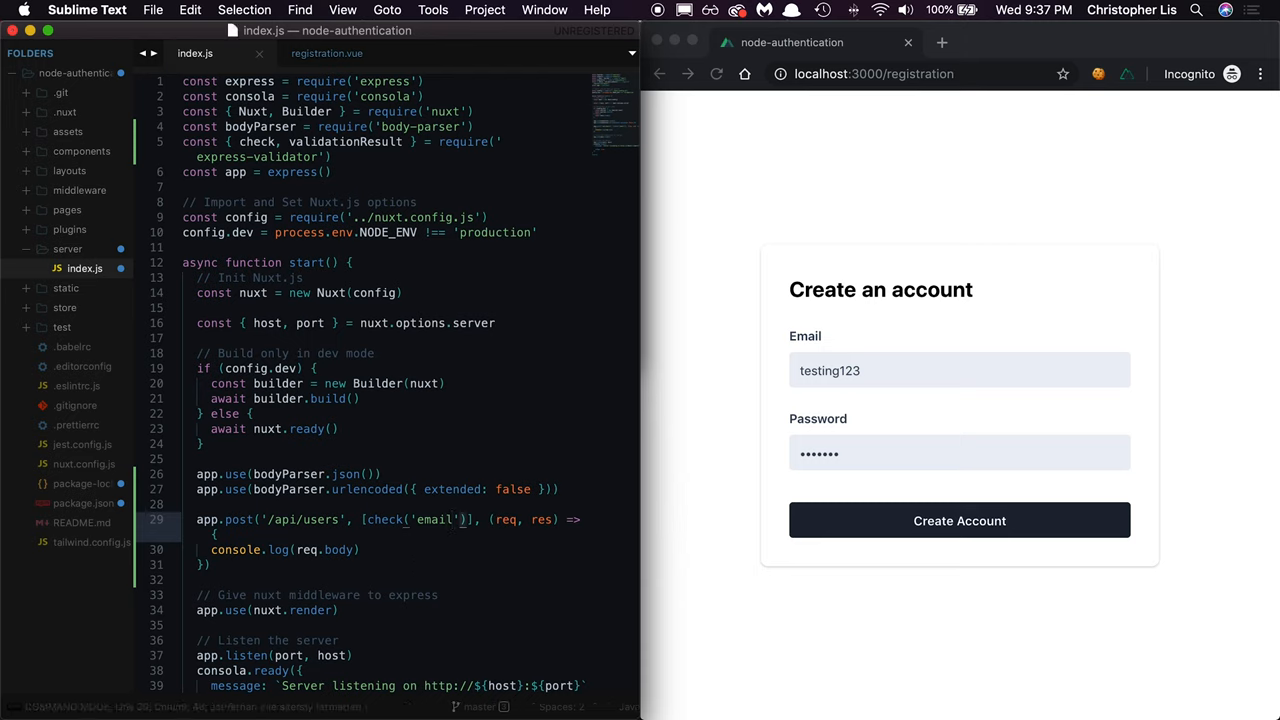
{"action": "type", "text": ".isEmail()"}
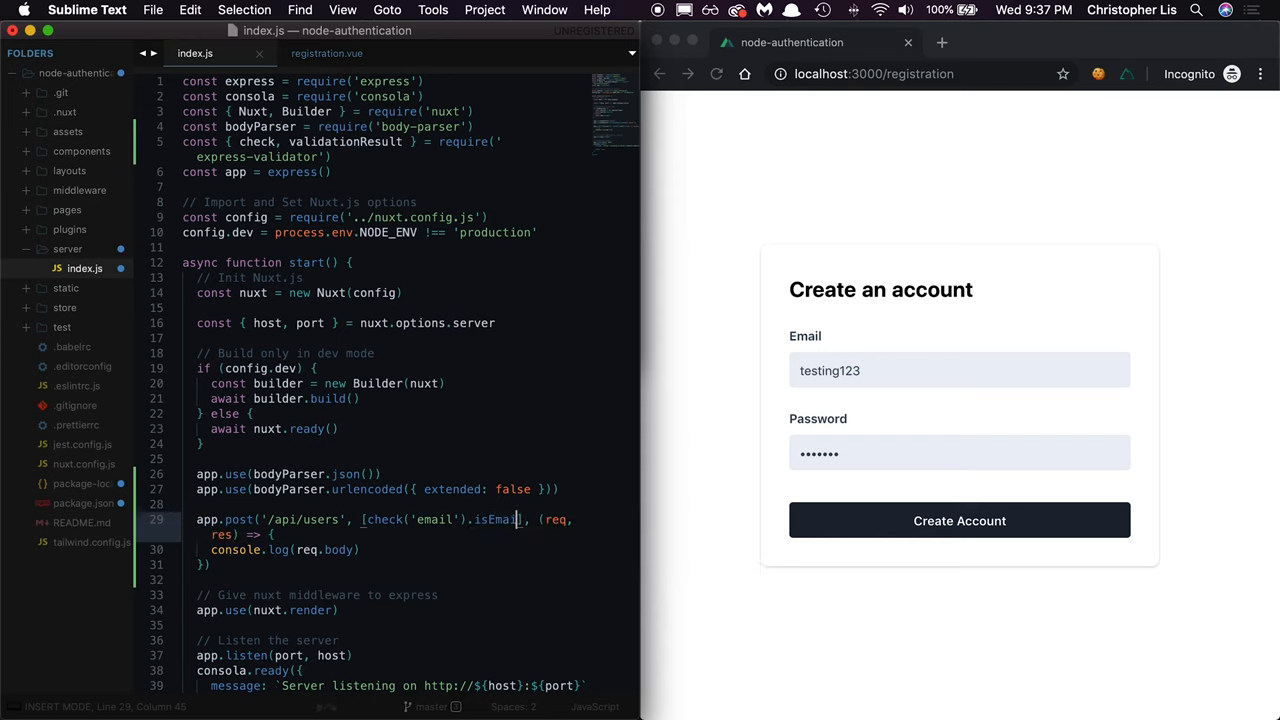
{"action": "type", "text": "()"}
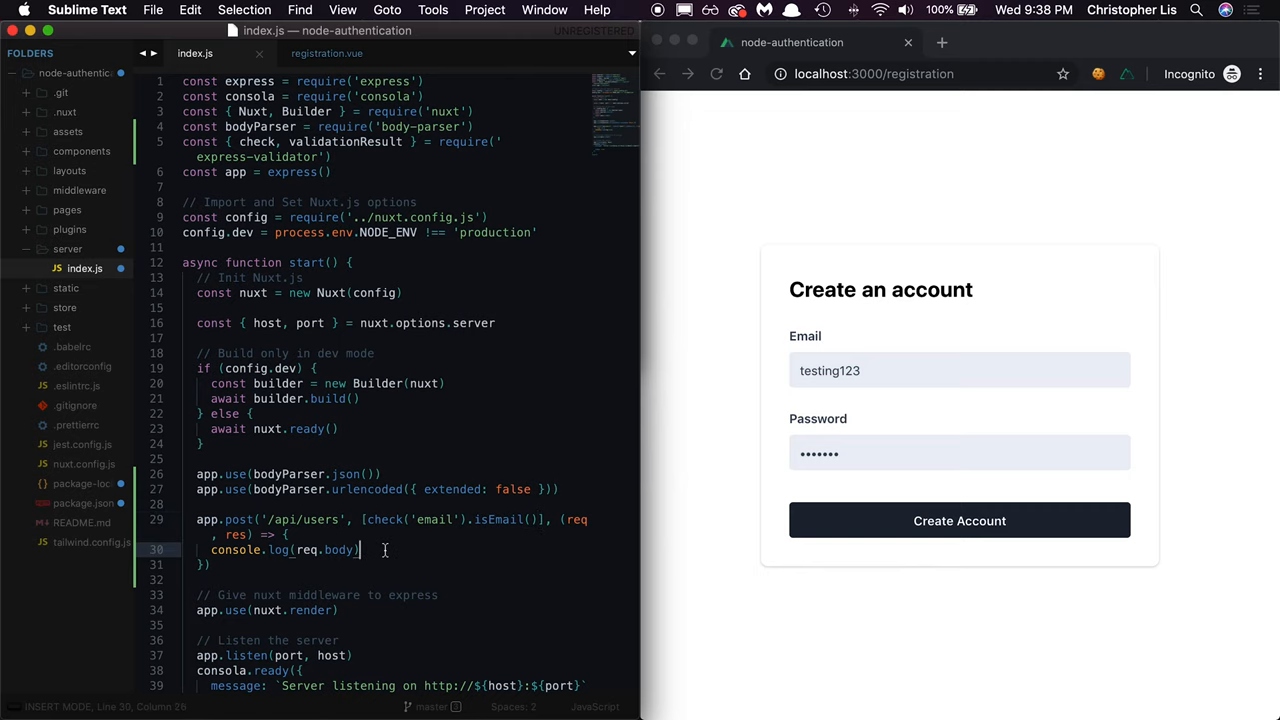
Capture const errors = validationResult(req) in the /api/users handler and log the errors.
{"action": "key", "text": "Escape"}
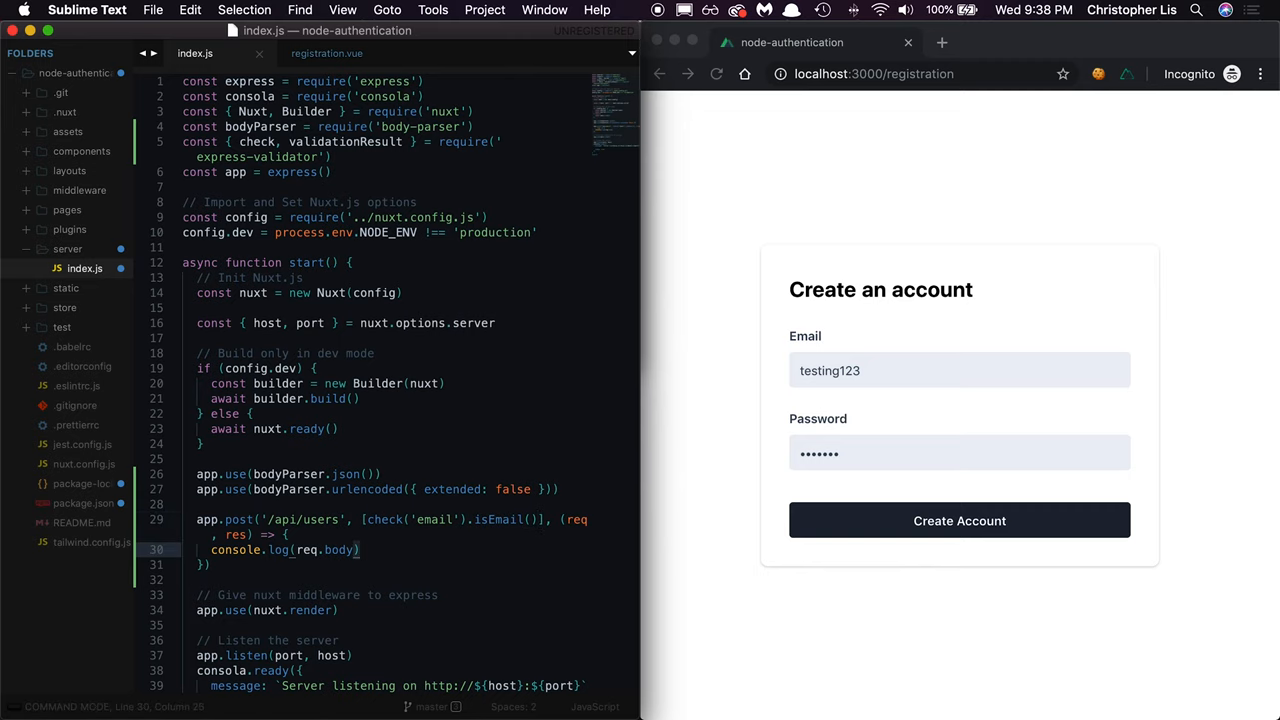
{"action": "type", "text": "const errors ="}
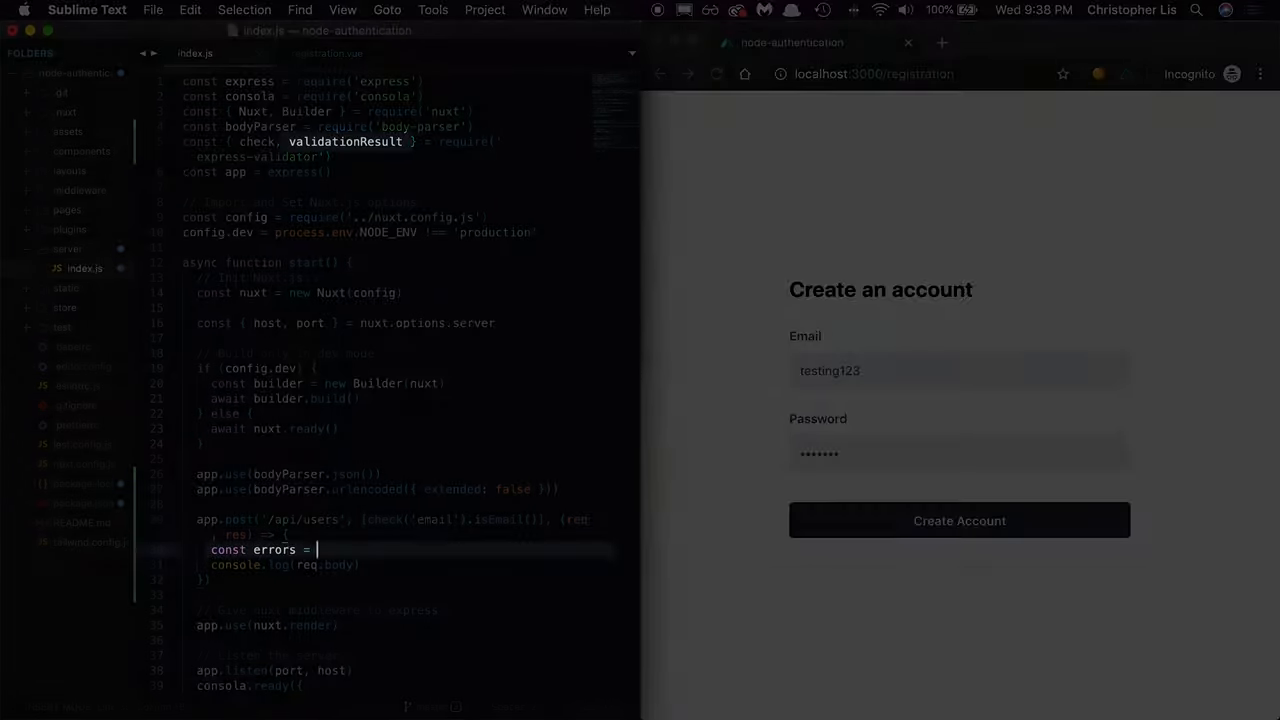
{"action": "type", "text": "validation"}
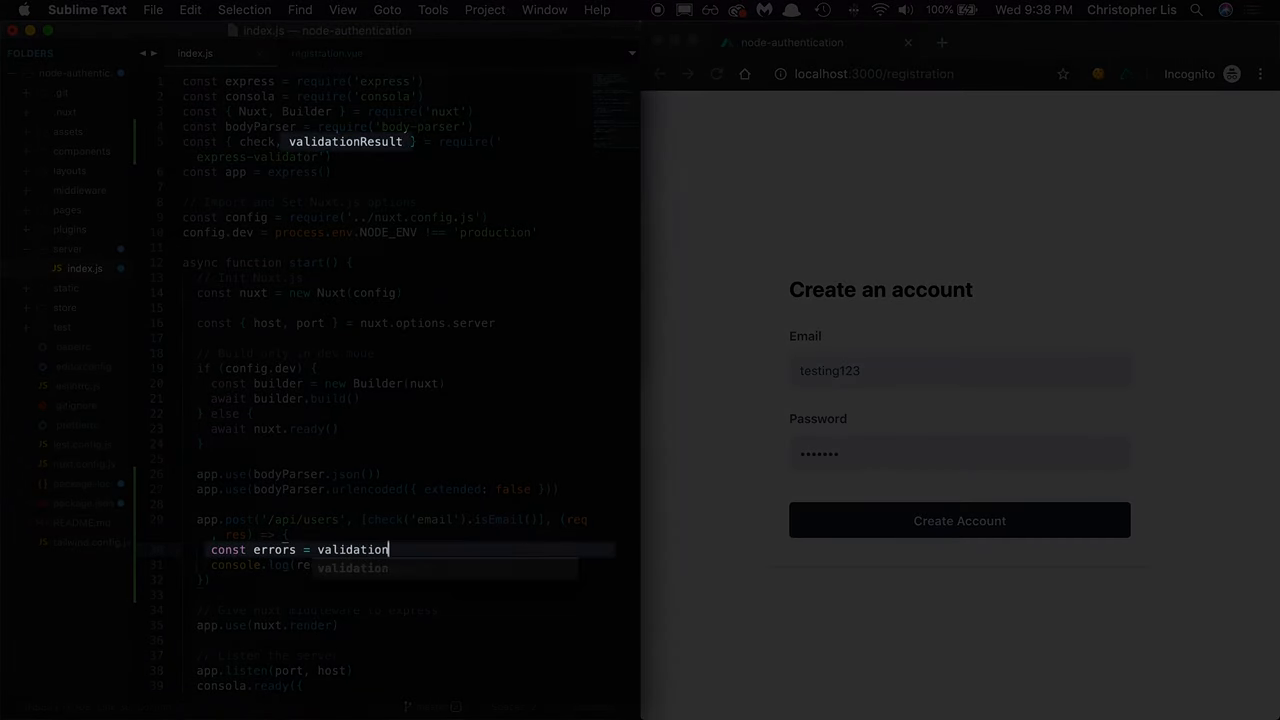
{"action": "type", "text": "Result()"}
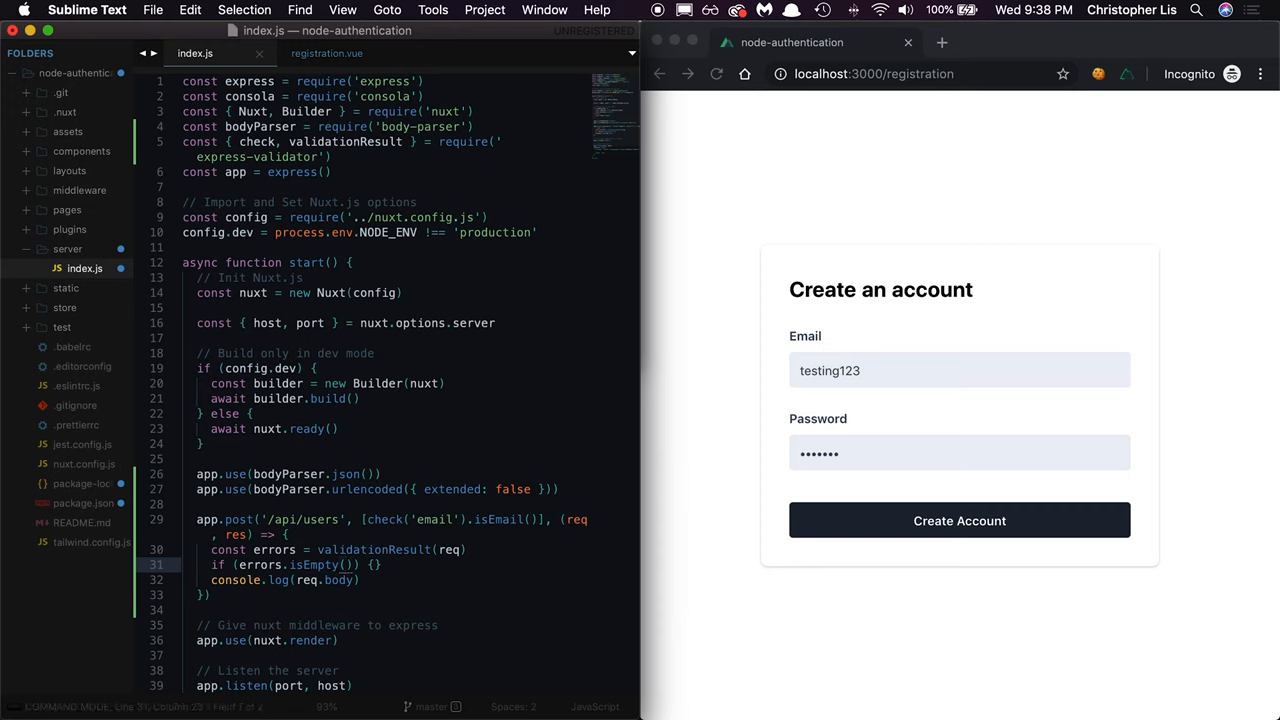
{"action": "left_click", "coordinate": [247, 564]}
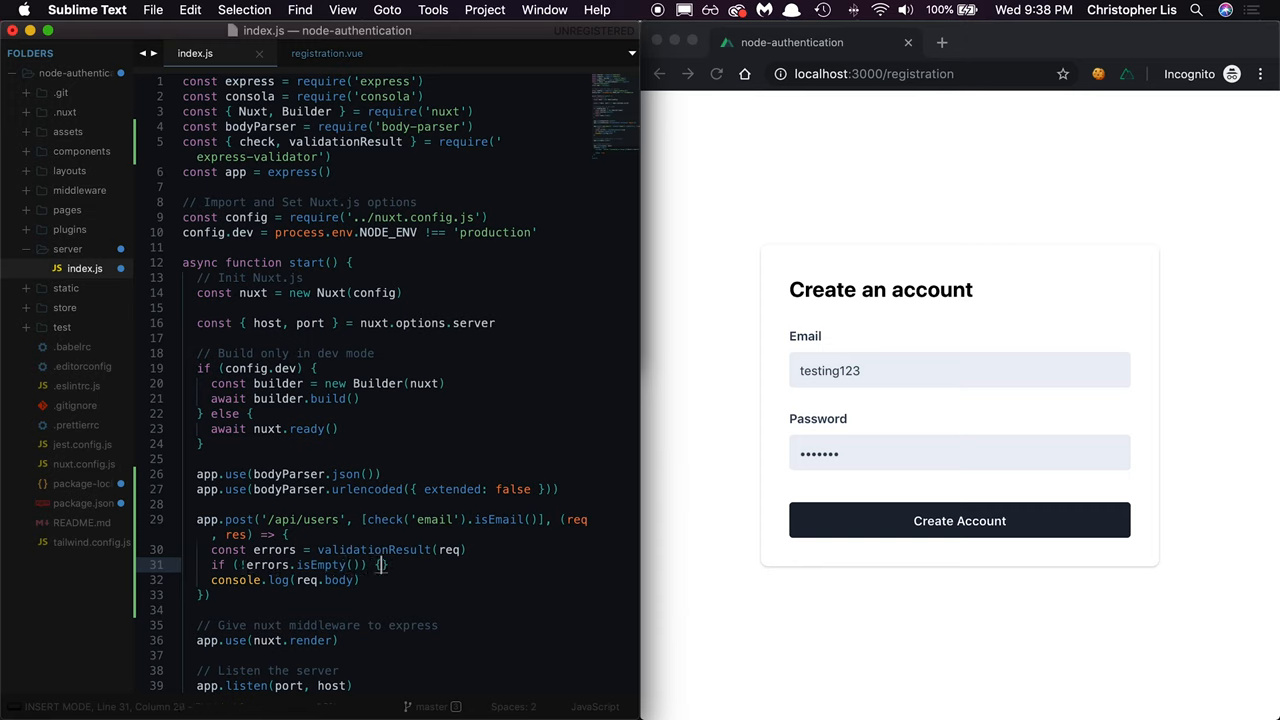
Return res.status(422).json({ errors: errors.array() }) when validation errors exist.
{"action": "type", "text": "return"}
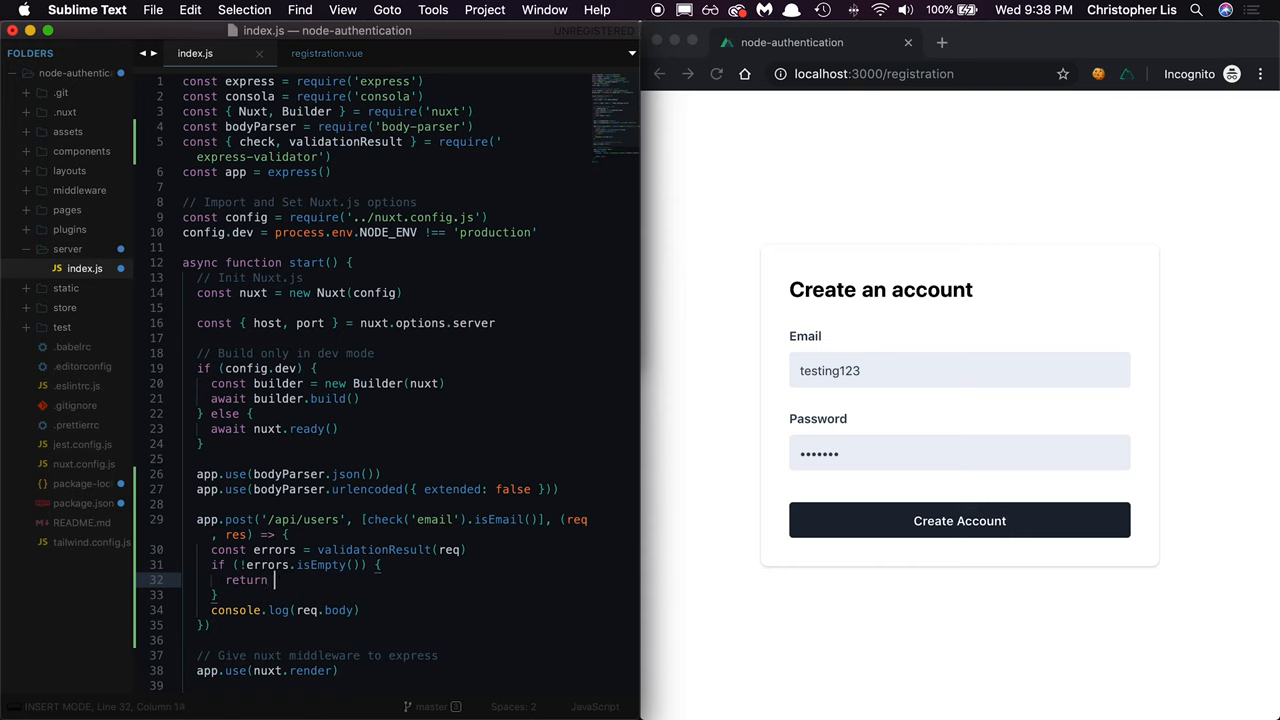
{"action": "type", "text": "res.stat"}
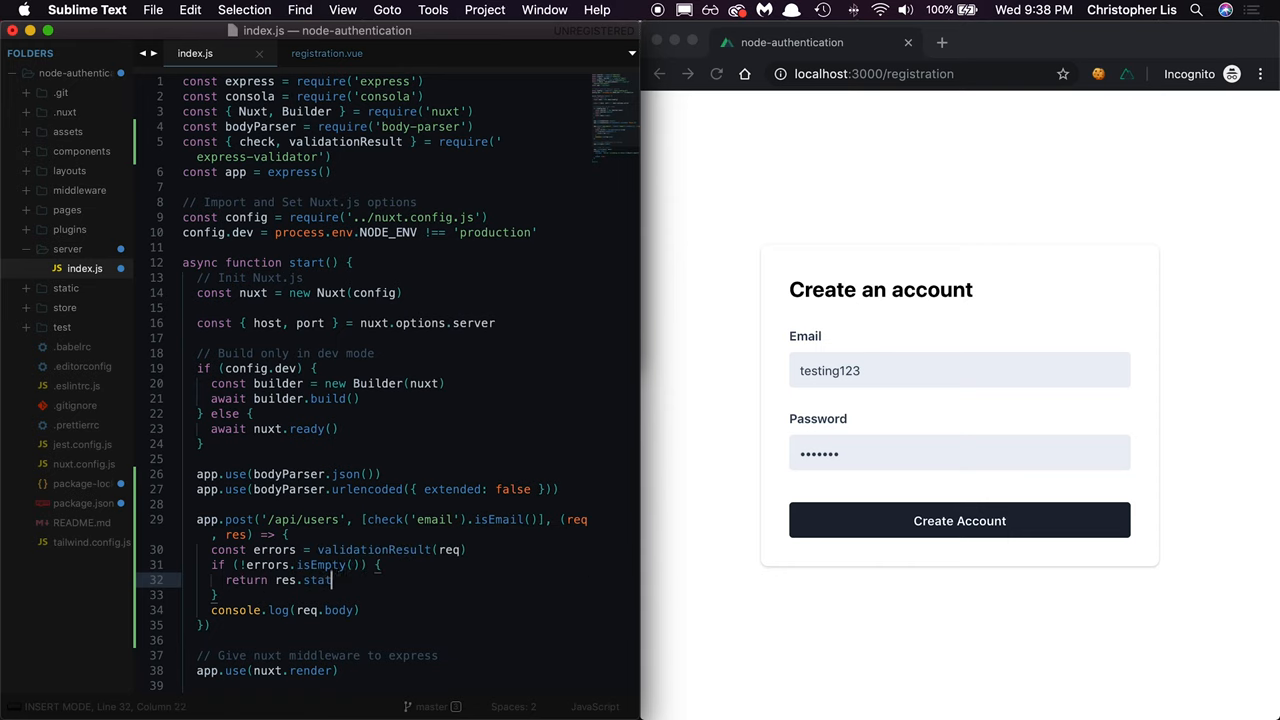
{"action": "type", "text": "us()"}
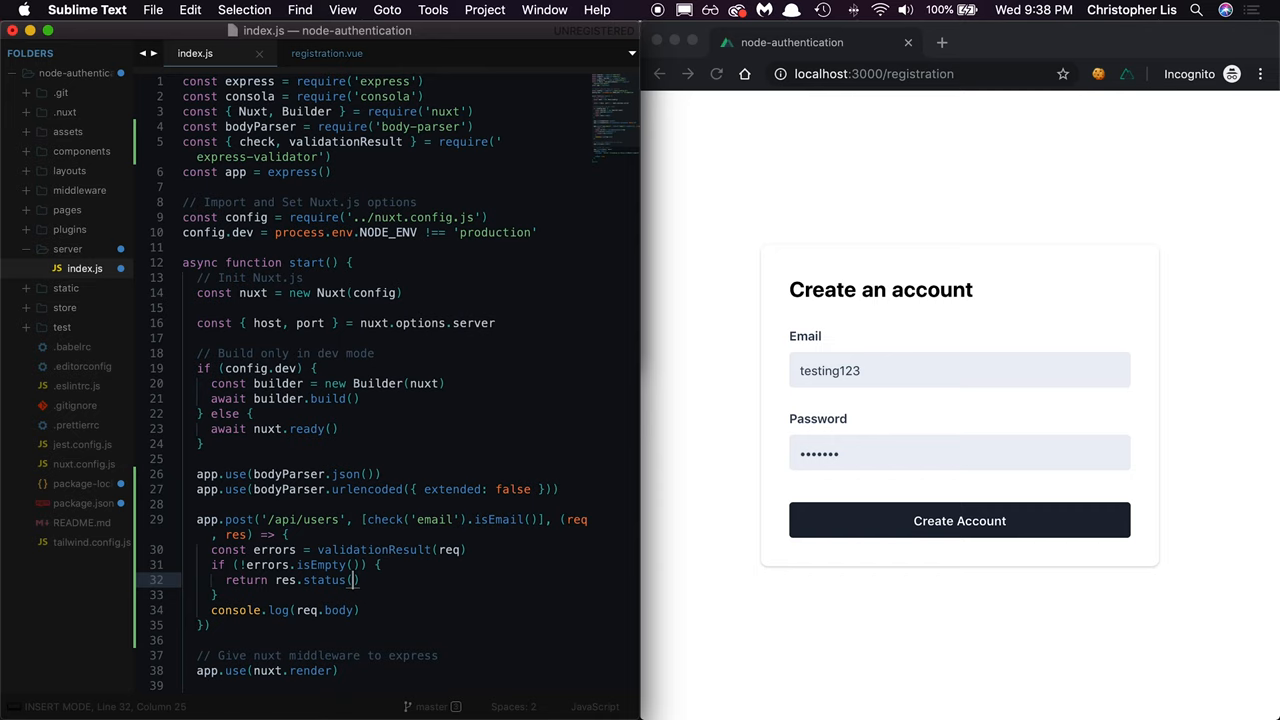
{"action": "type", "text": "422)."}
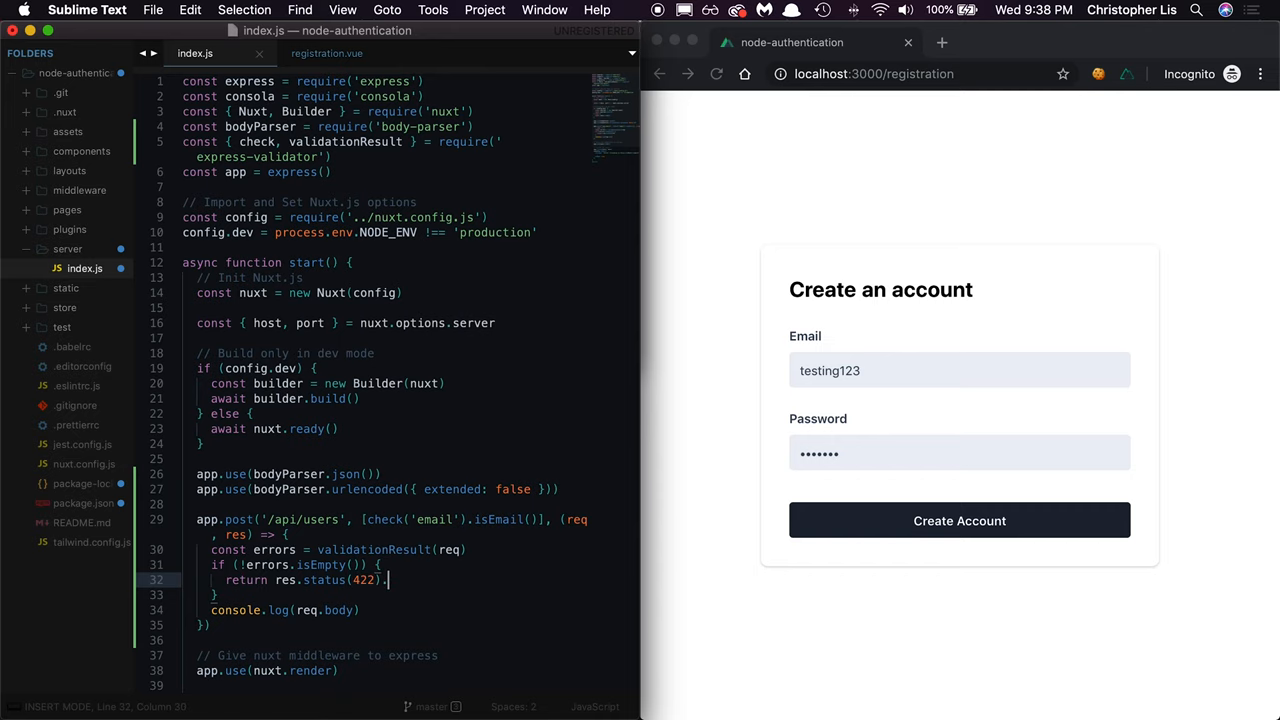
{"action": "type", "text": ".json(P"}
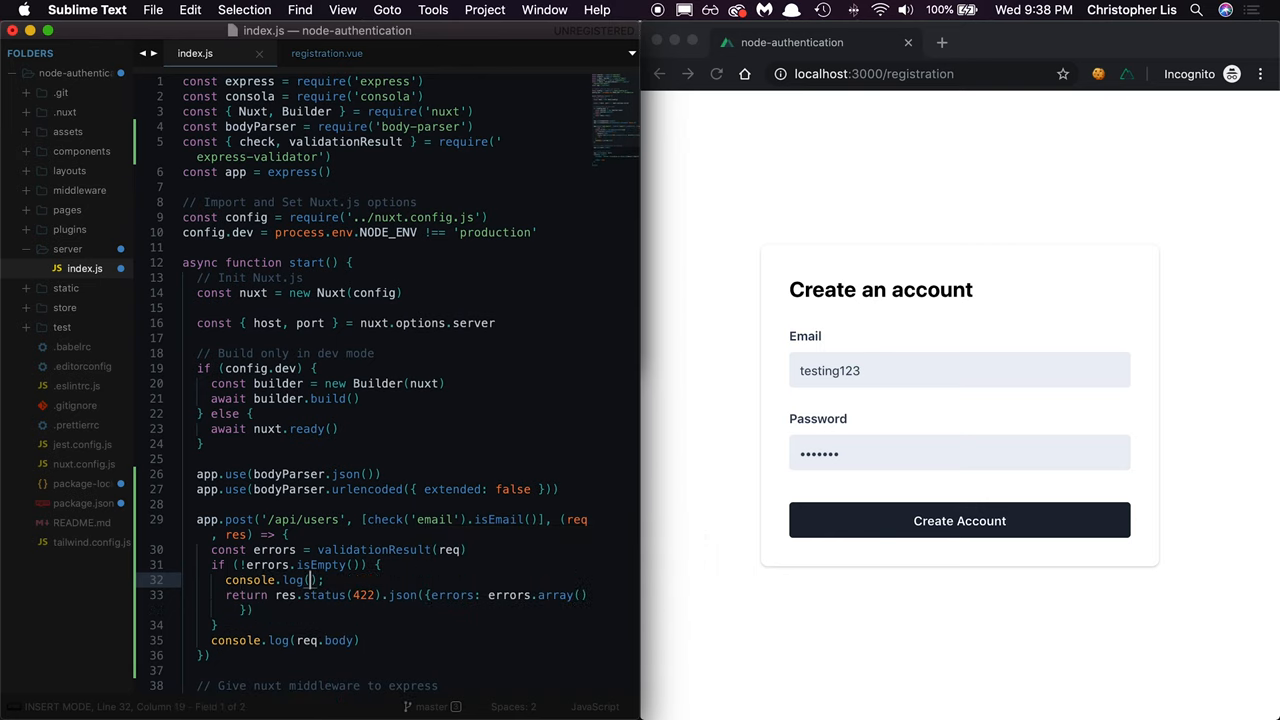
{"action": "type", "text": "errors"}
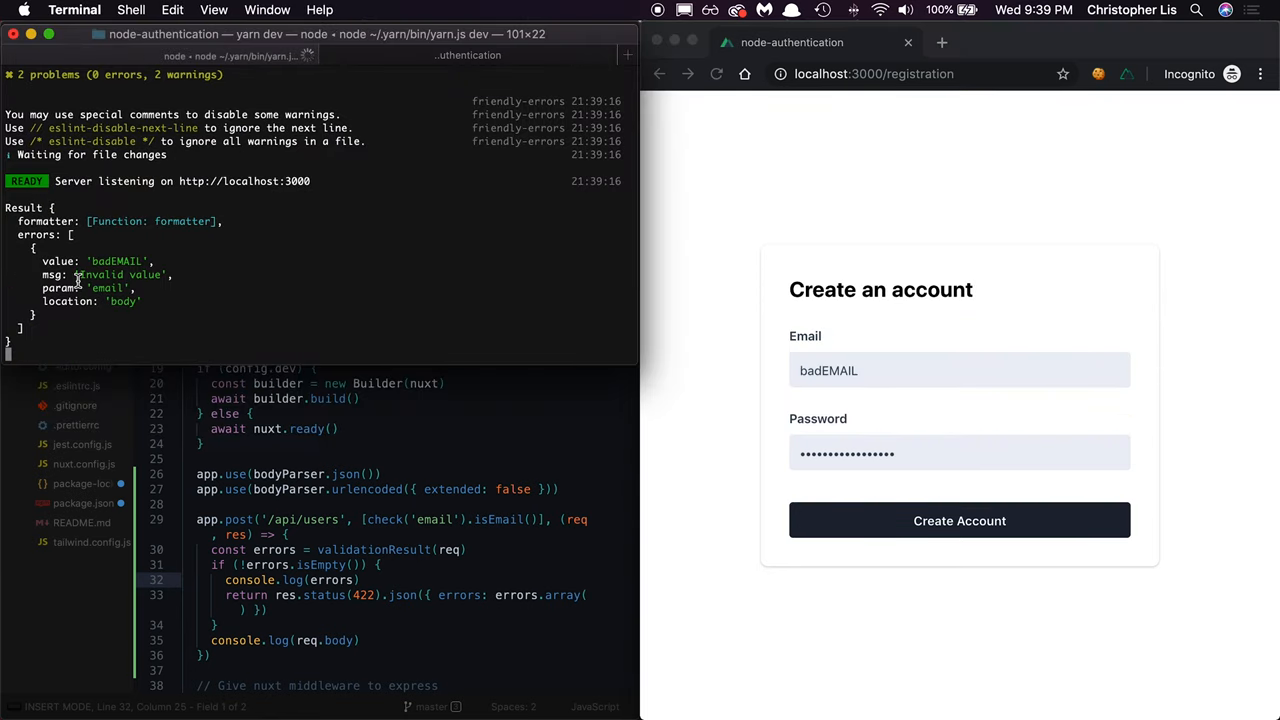
Highlight the 'Invalid value' msg for badEMAIL in the logged validation Result.
{"action": "double_click", "coordinate": [120, 275]}
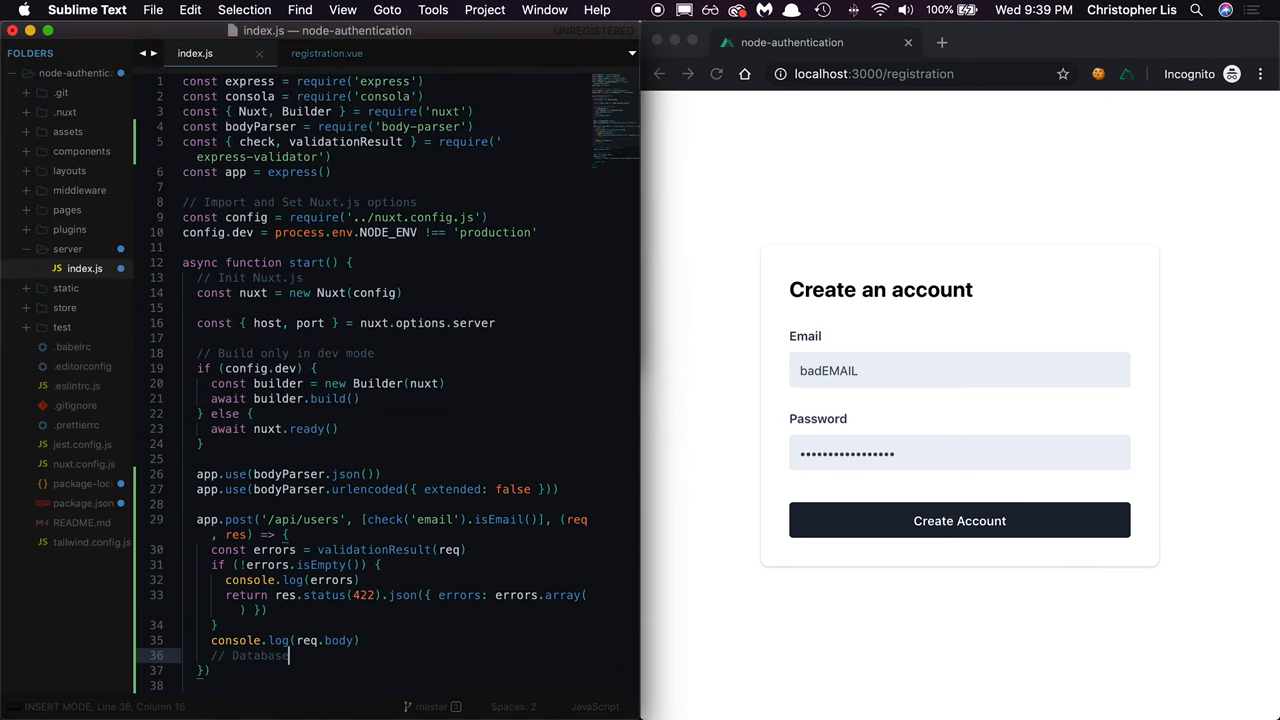
Add the '// Database code will go here' placeholder comment in the handler.
{"action": "type", "text": "code will go h"}
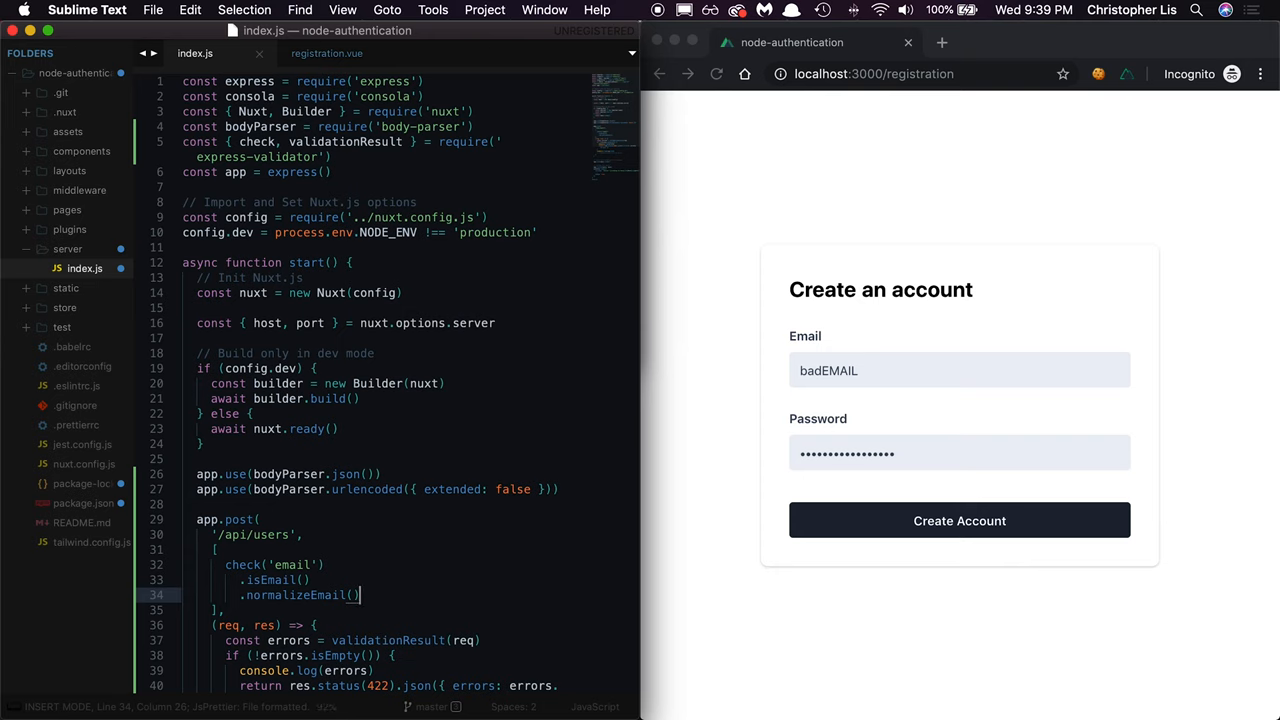
{"action": "scroll", "scroll_direction": "down", "scroll_amount": 3}
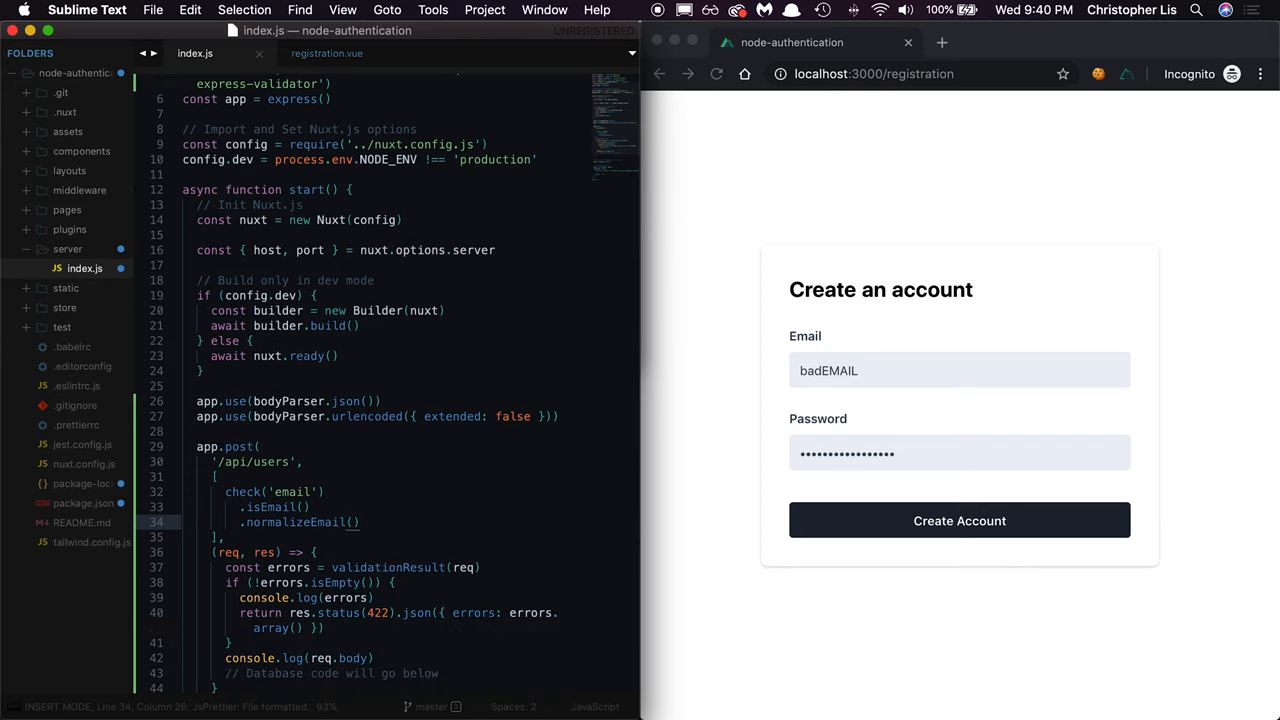
{"action": "type", "text": "check("}
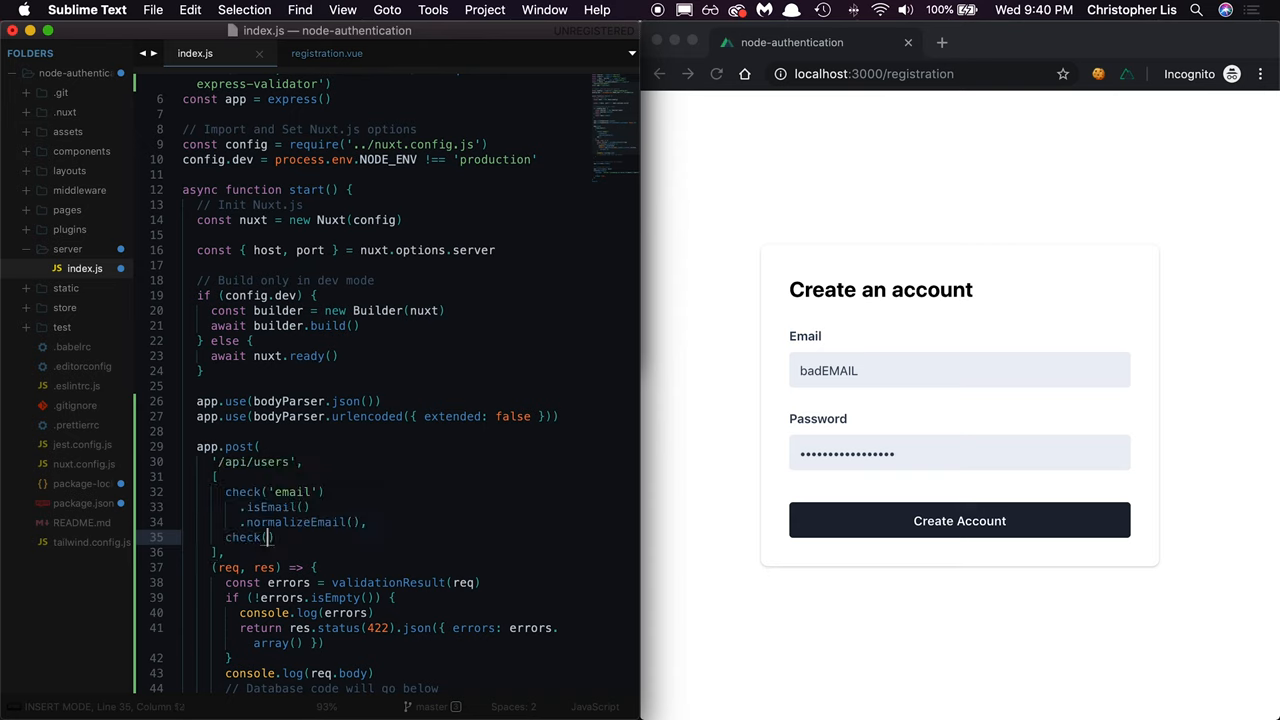
Add check('password').isLength({ min: 6 }) alongside the normalized email check.
{"action": "type", "text": "'password'"}
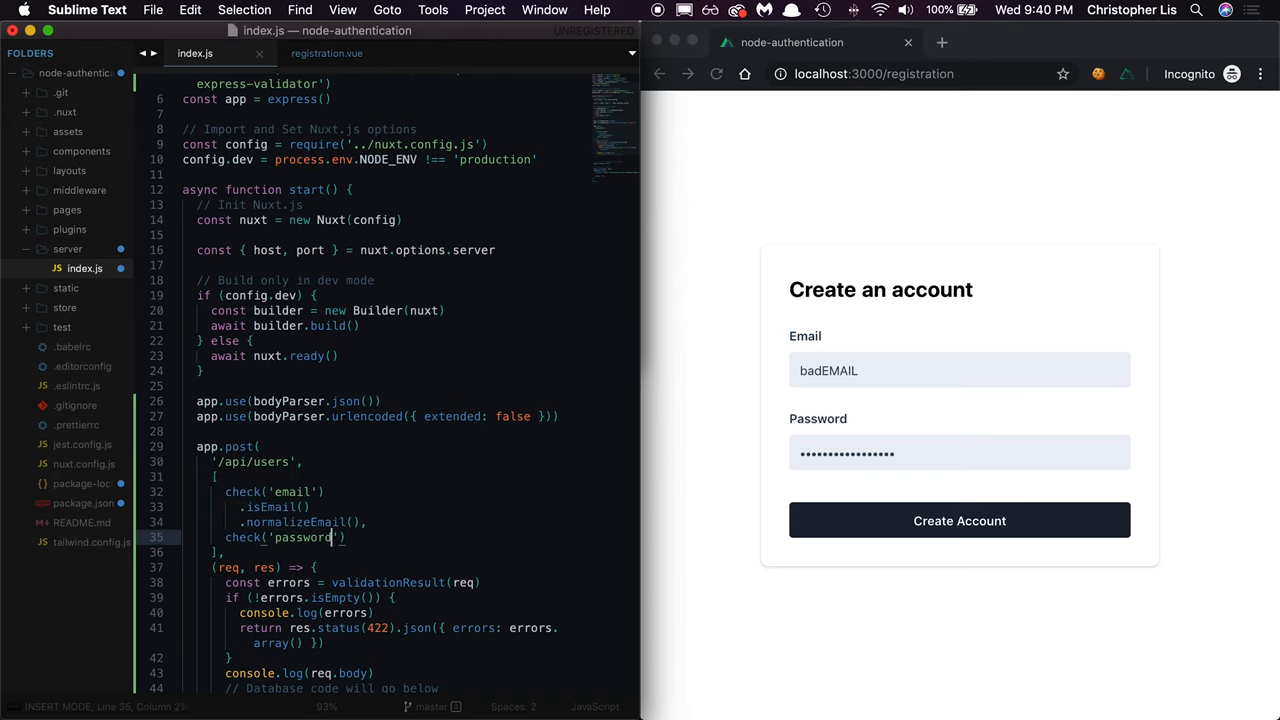
{"action": "type", "text": ".is"}
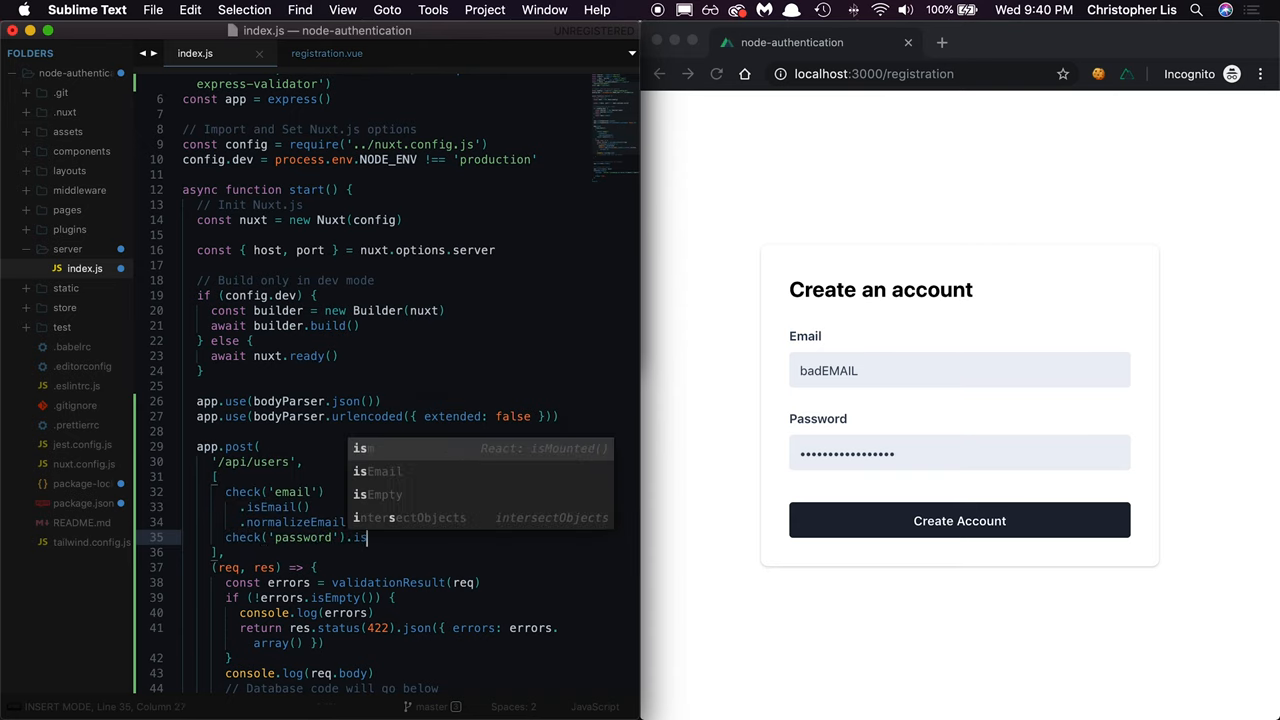
{"action": "type", "text": "Length()"}
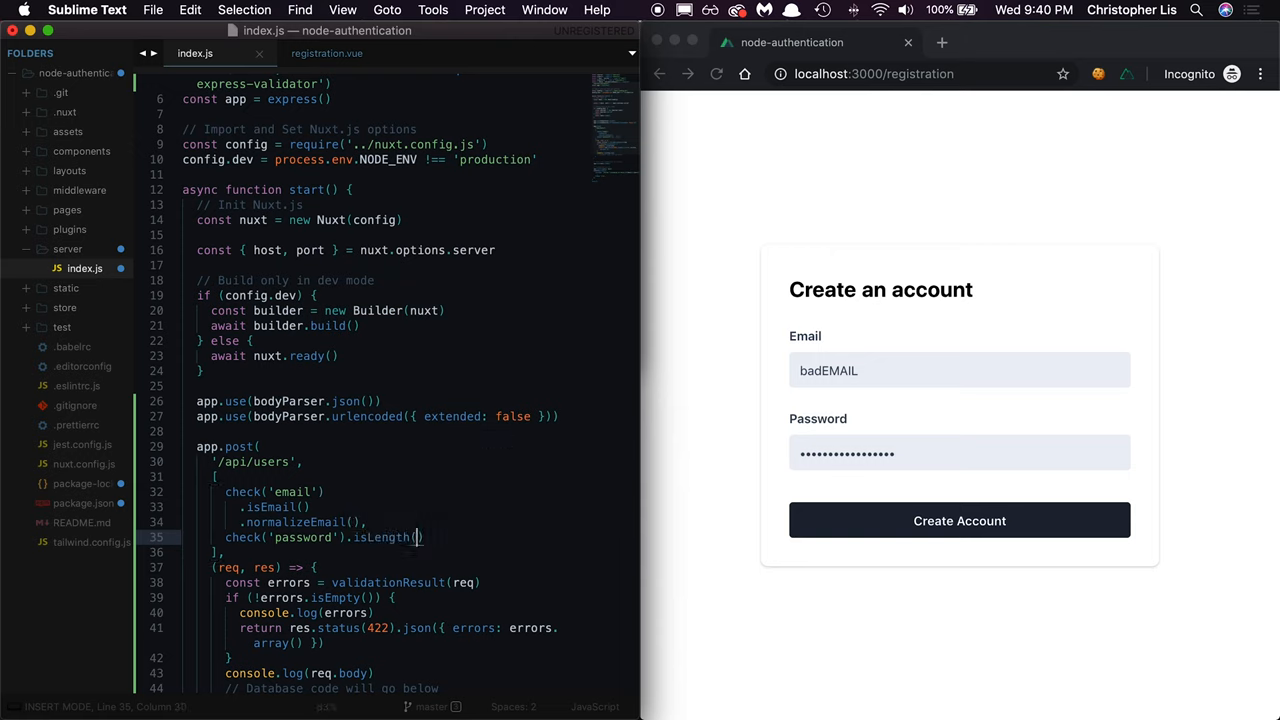
{"action": "type", "text": "m}"}
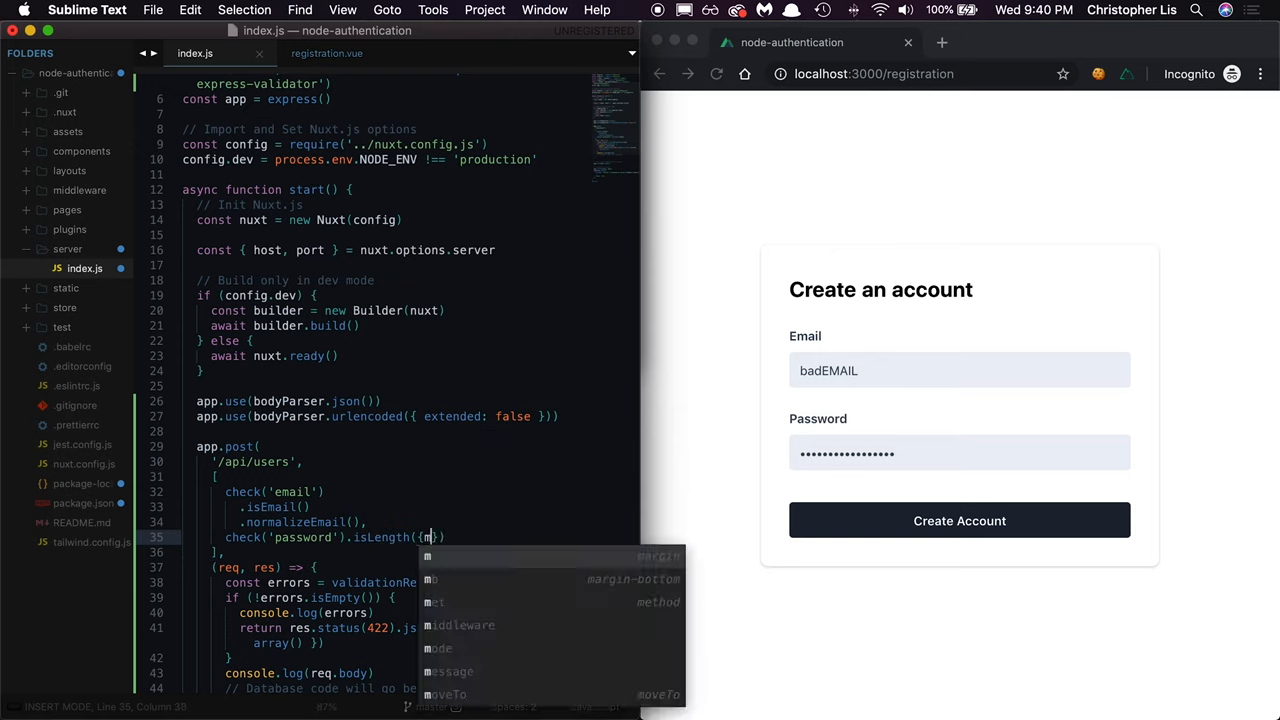
{"action": "type", "text": "min:"}
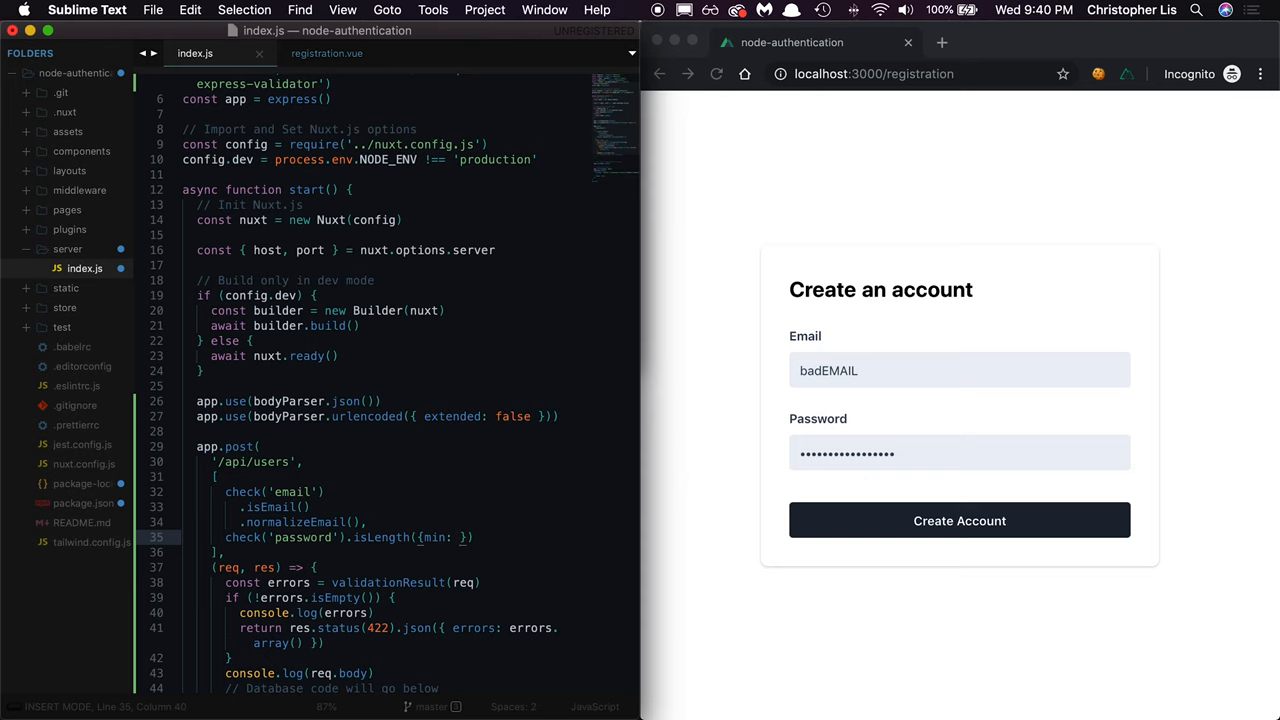
{"action": "type", "text": "6"}
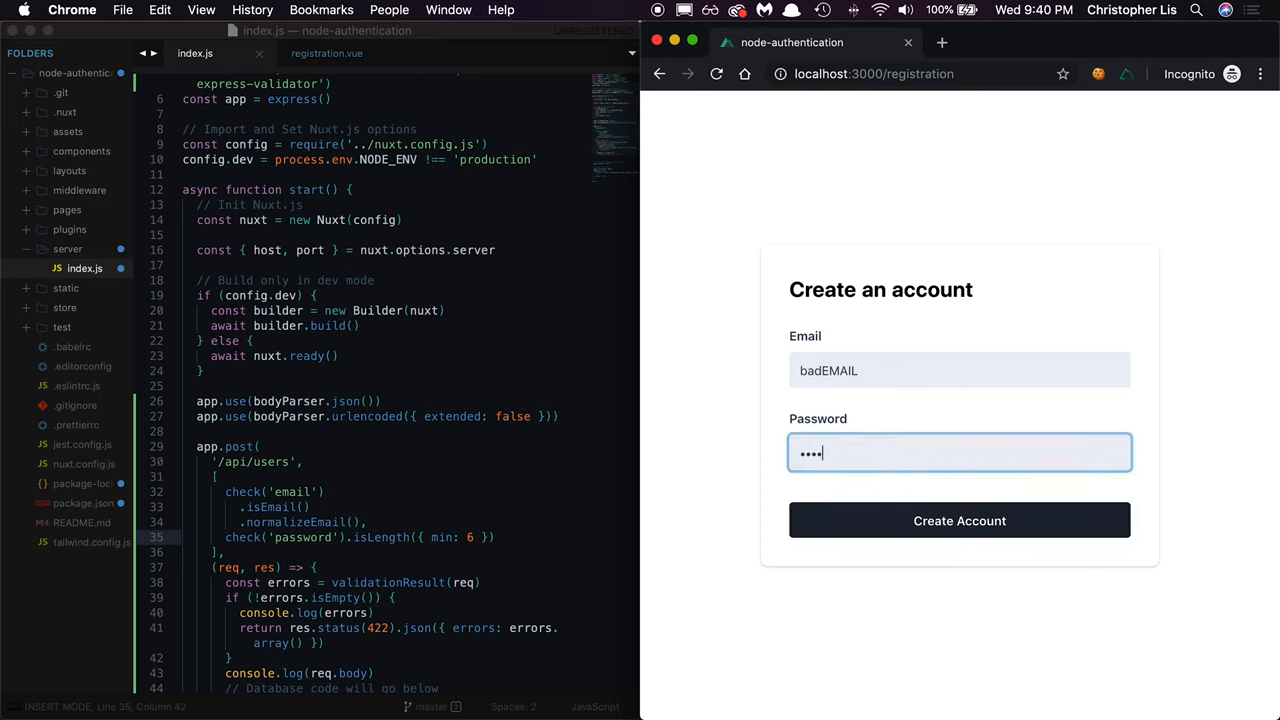
{"action": "mouse_move", "coordinate": [839, 520]}
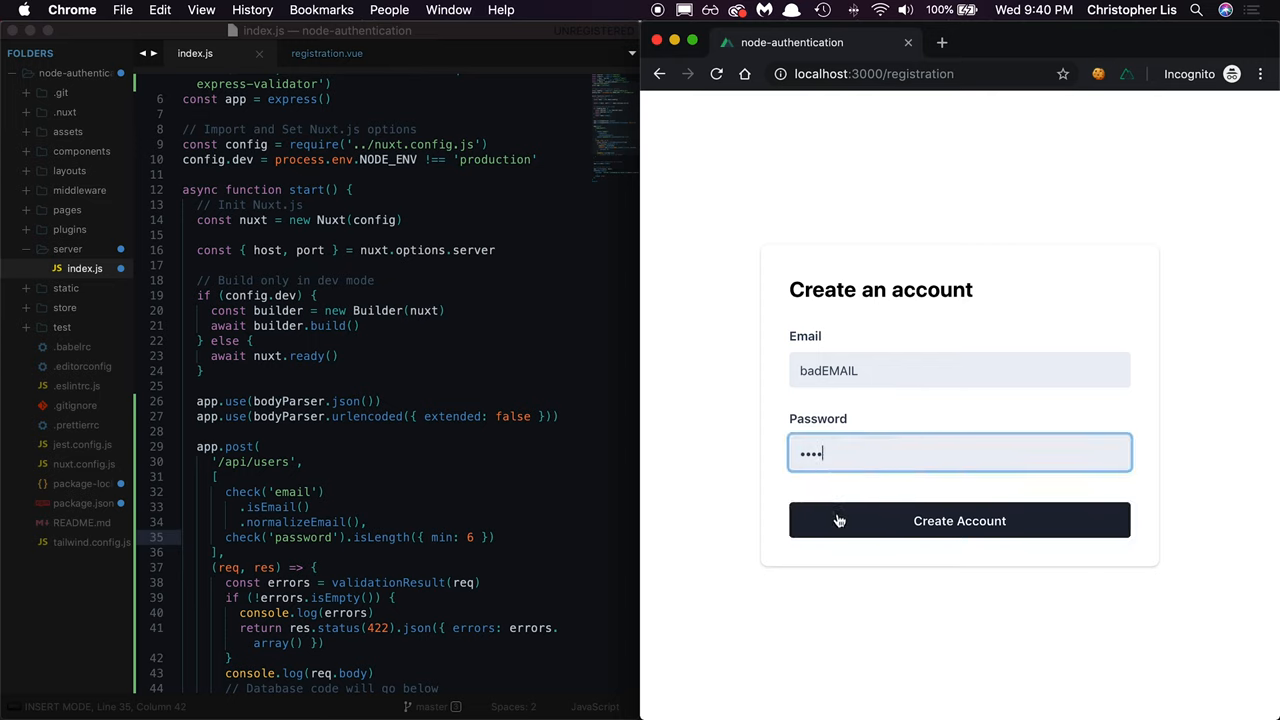
Submit the form with badEMAIL and password 1234 and highlight the new password Invalid value error in the log.
{"action": "left_click", "coordinate": [959, 520]}
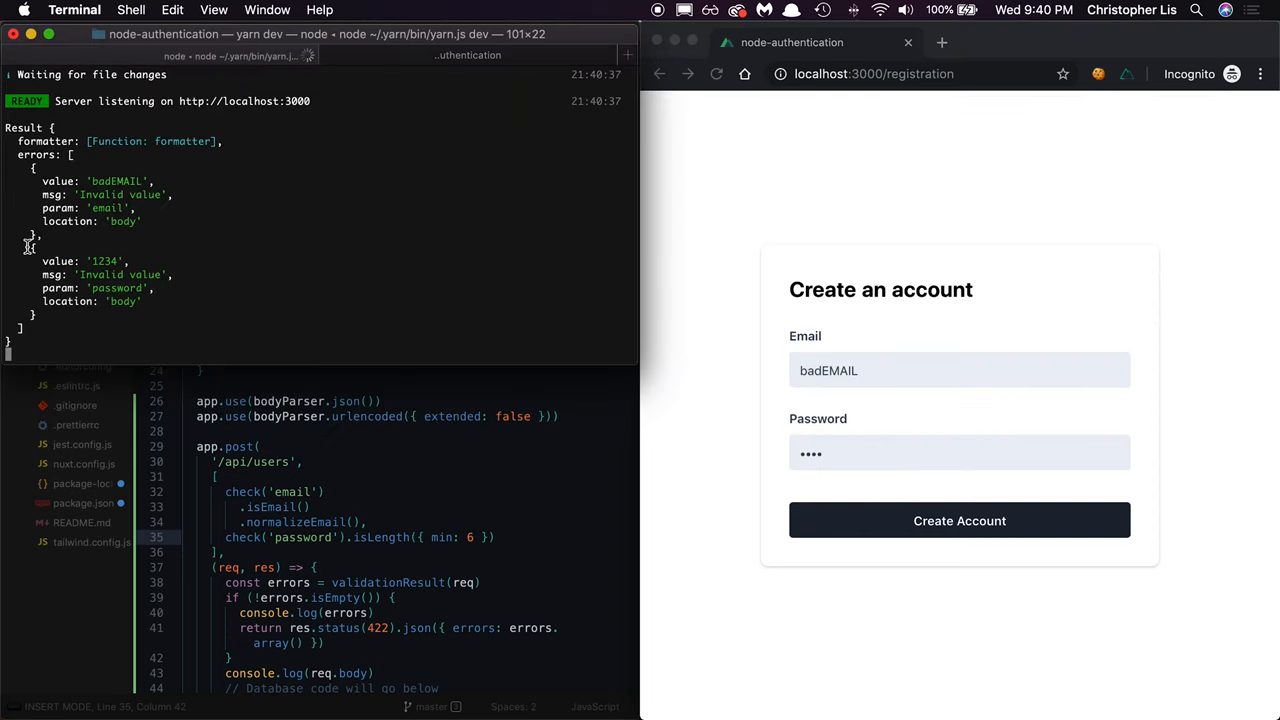
{"action": "left_click_drag", "start_coordinate": [35, 248], "coordinate": [35, 315]}
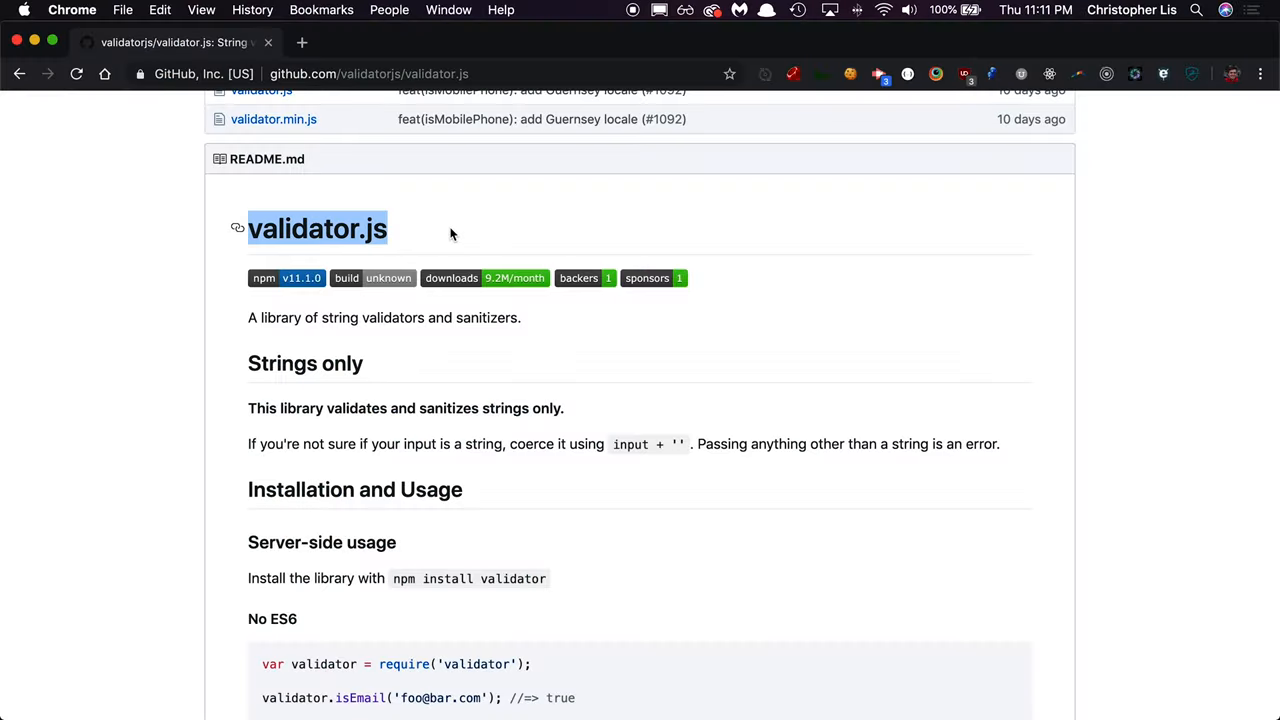
Scroll the validator.js README's Validators table past isEmail and isEmpty toward isHash.
{"action": "scroll", "scroll_direction": "down", "scroll_amount": 3}
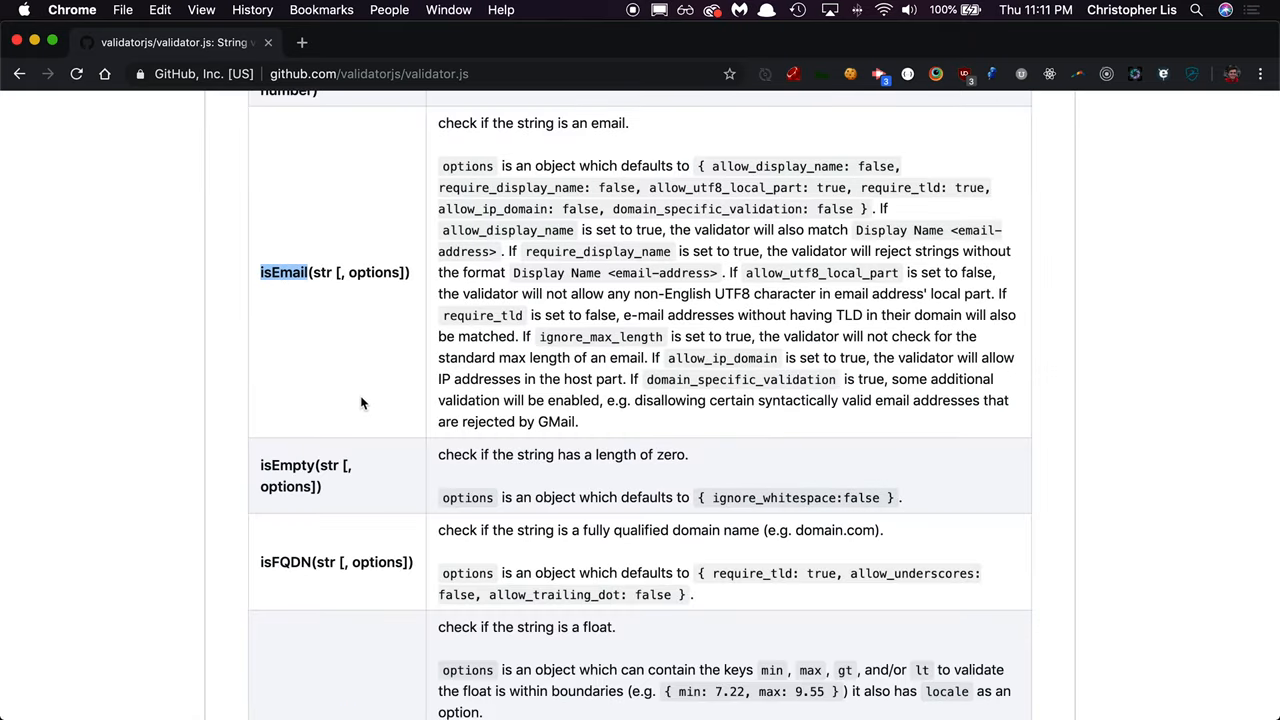
{"action": "scroll", "scroll_direction": "down", "scroll_amount": 3}
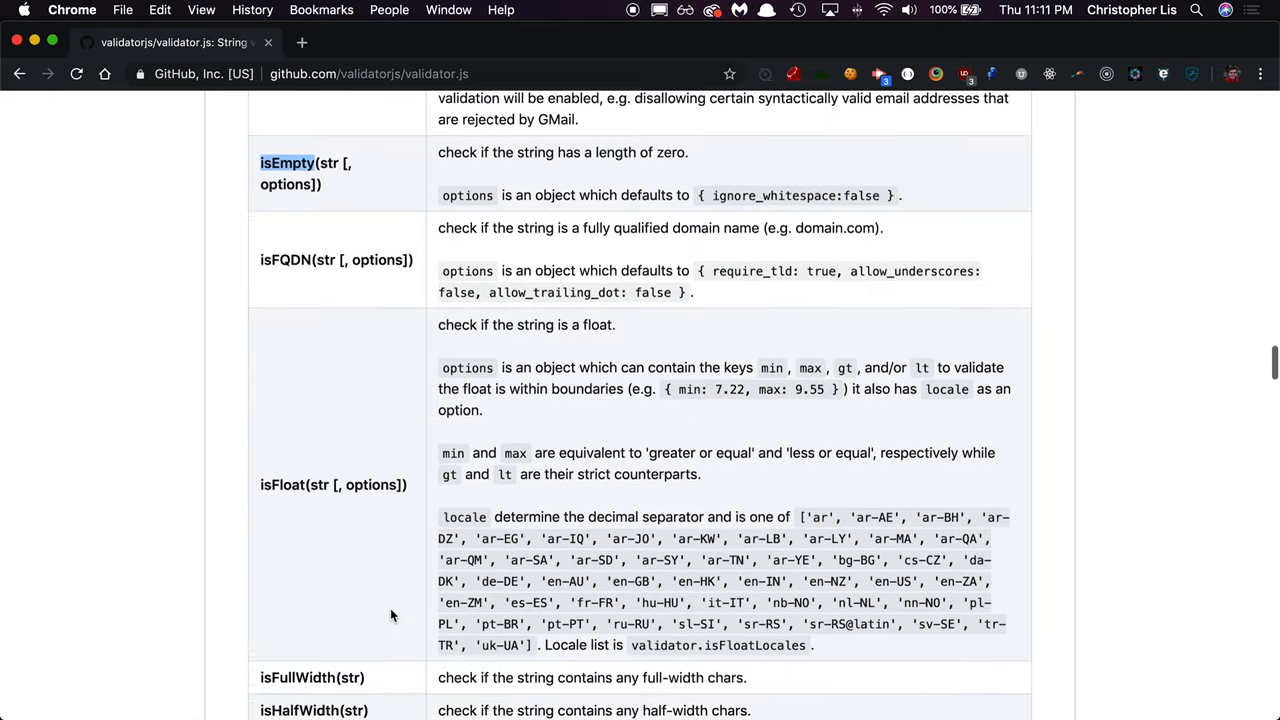
{"action": "scroll", "scroll_direction": "down", "scroll_amount": 3}
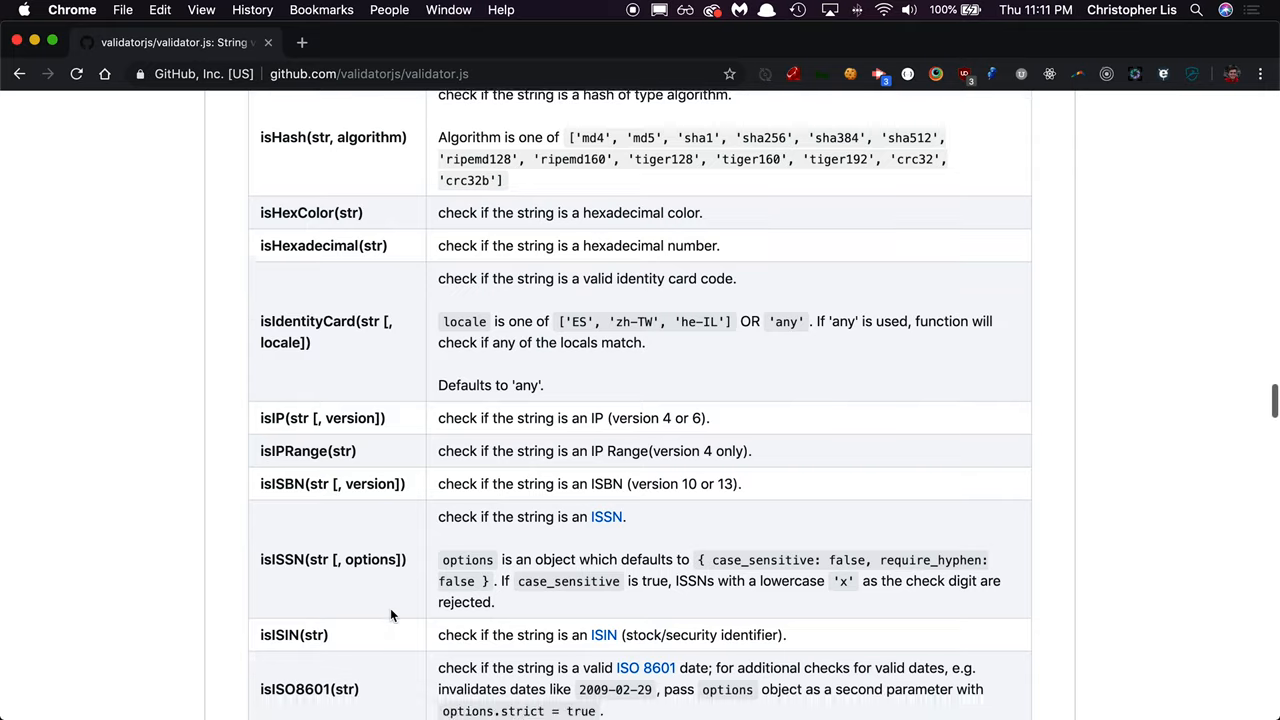